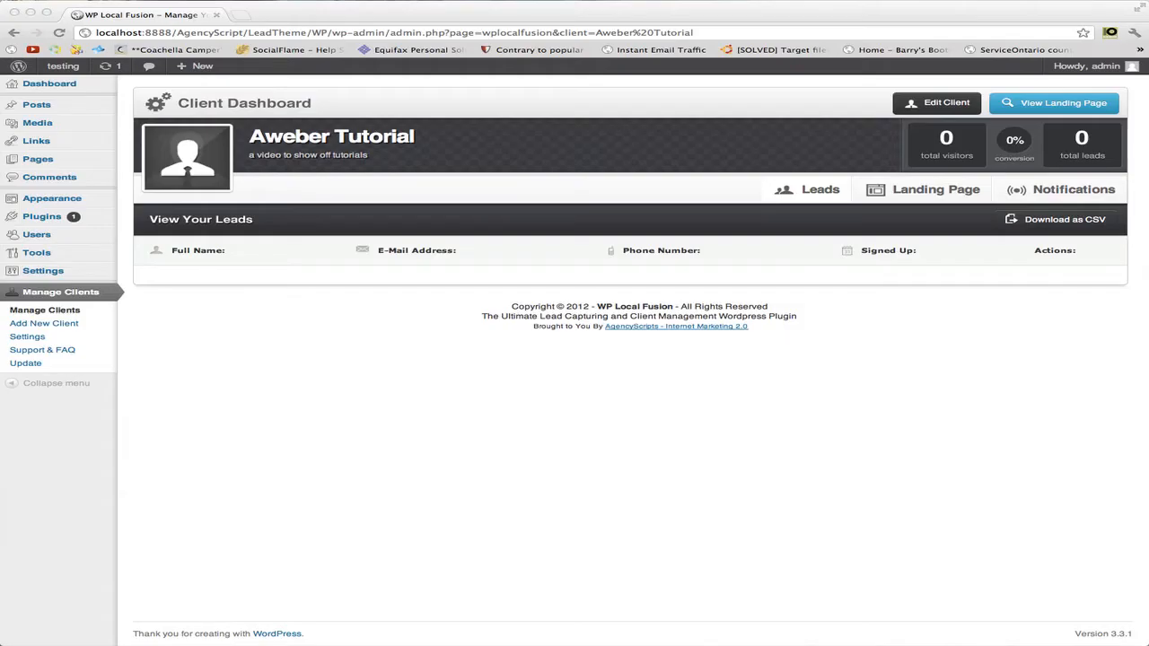
mouse_move(980, 335)
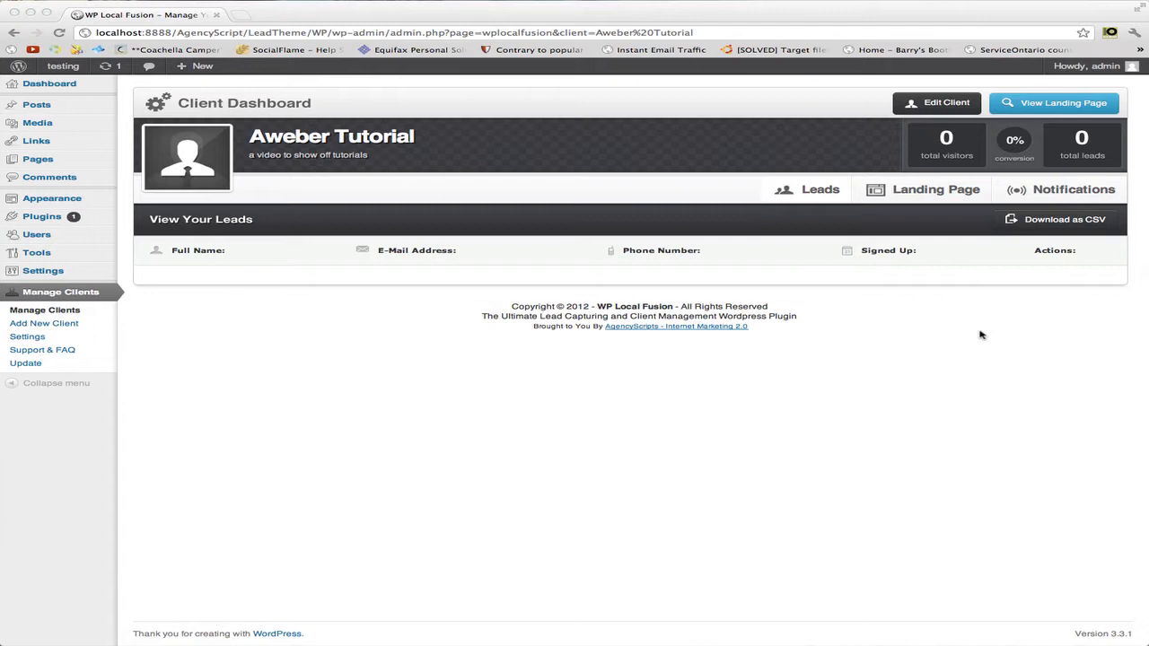
mouse_move(1044, 110)
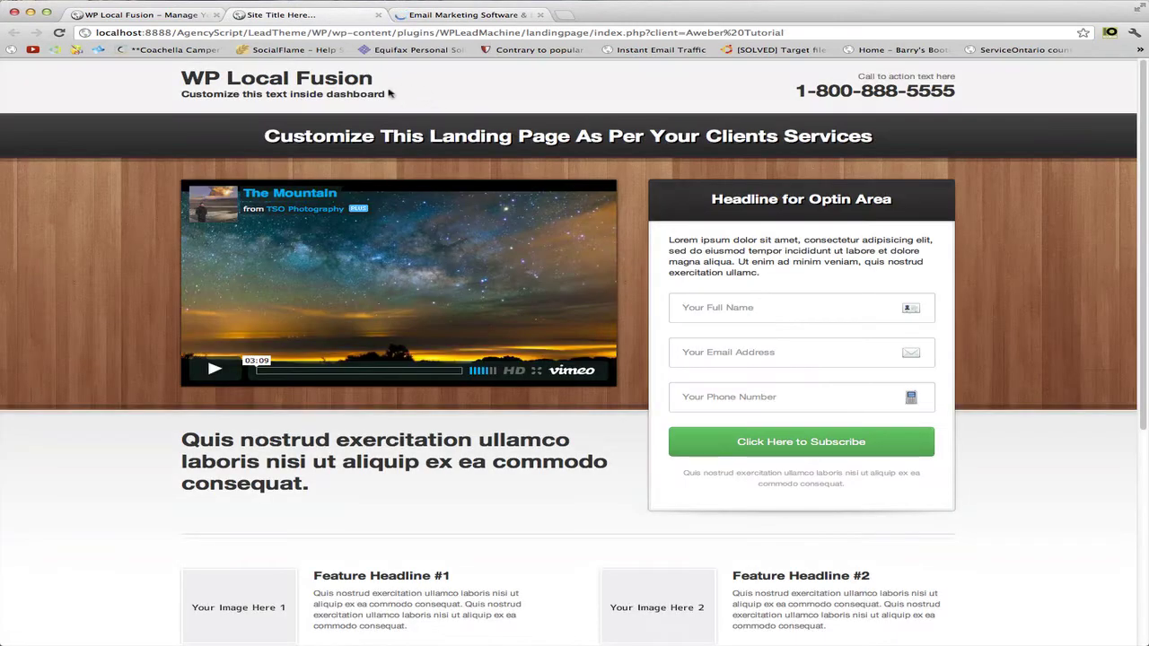
Switch to the AWeber tab showing the aweber.com login page.
click(802, 307)
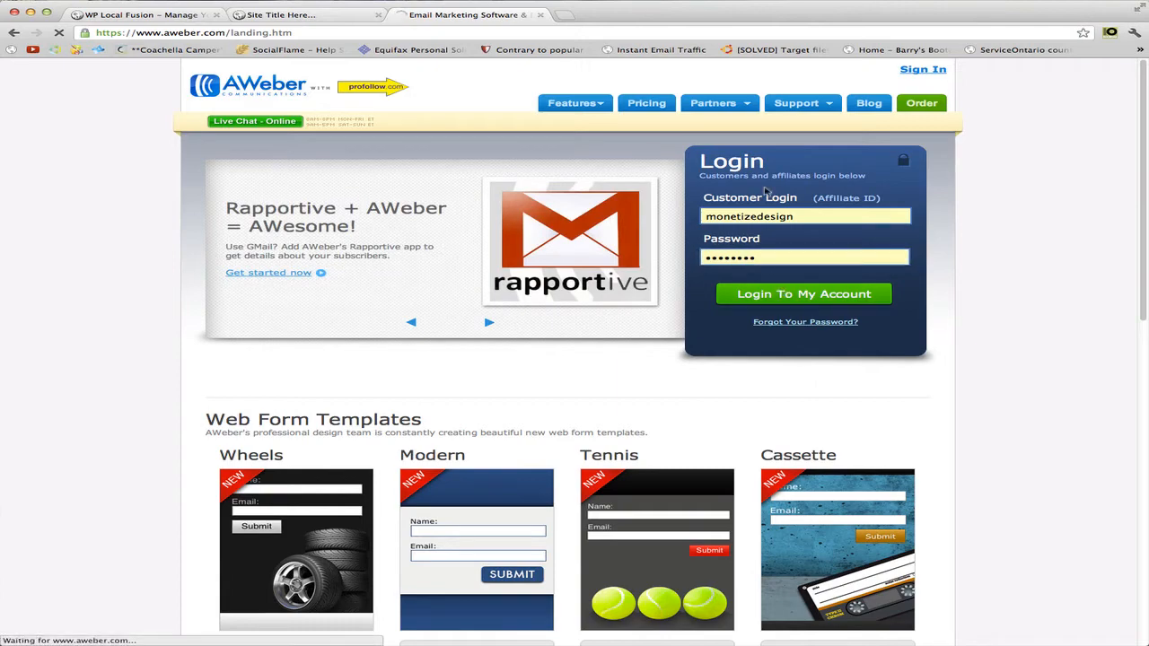
Log in, open Web Forms and edit buyer_optin, inspecting its Phone field.
click(805, 294)
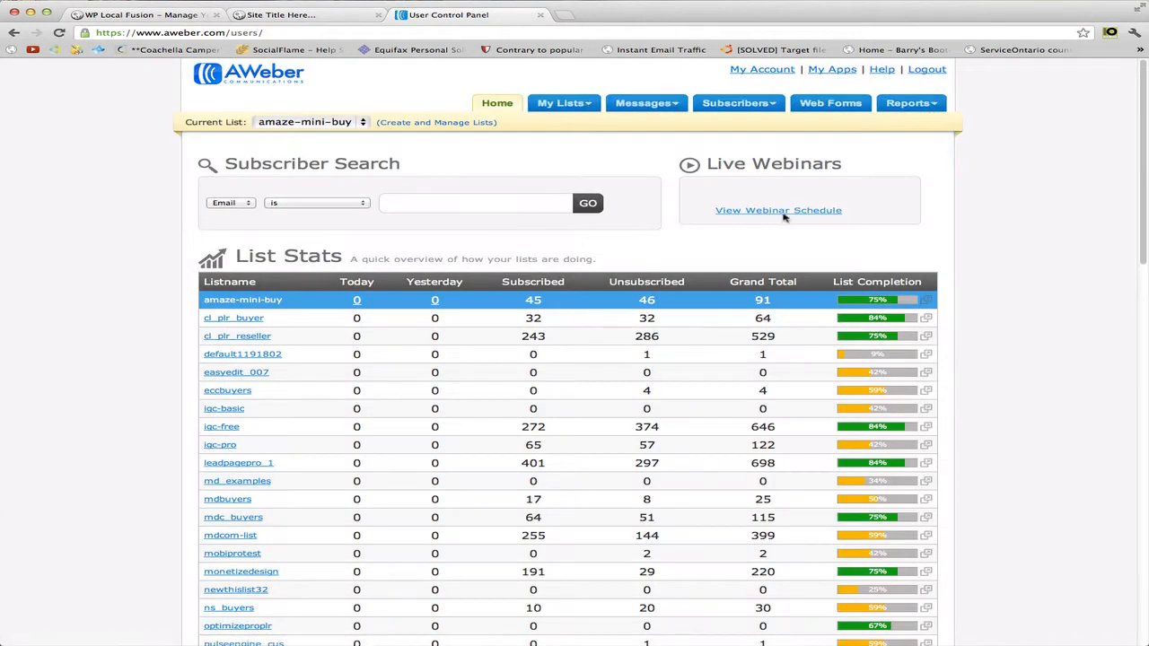
click(831, 102)
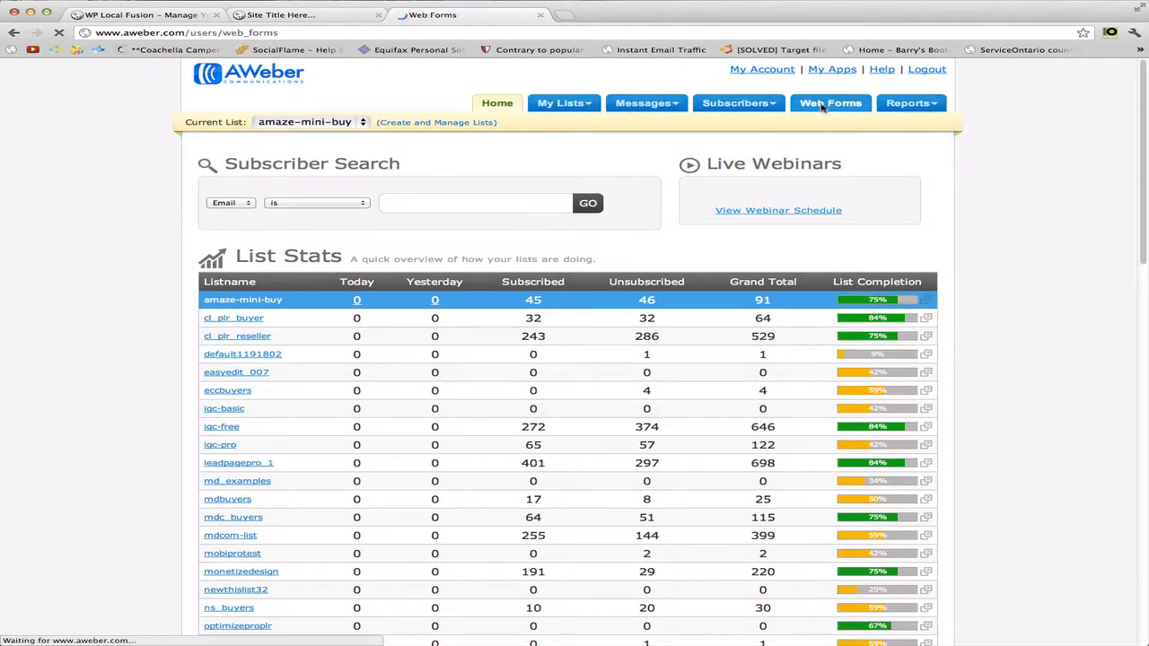
click(831, 102)
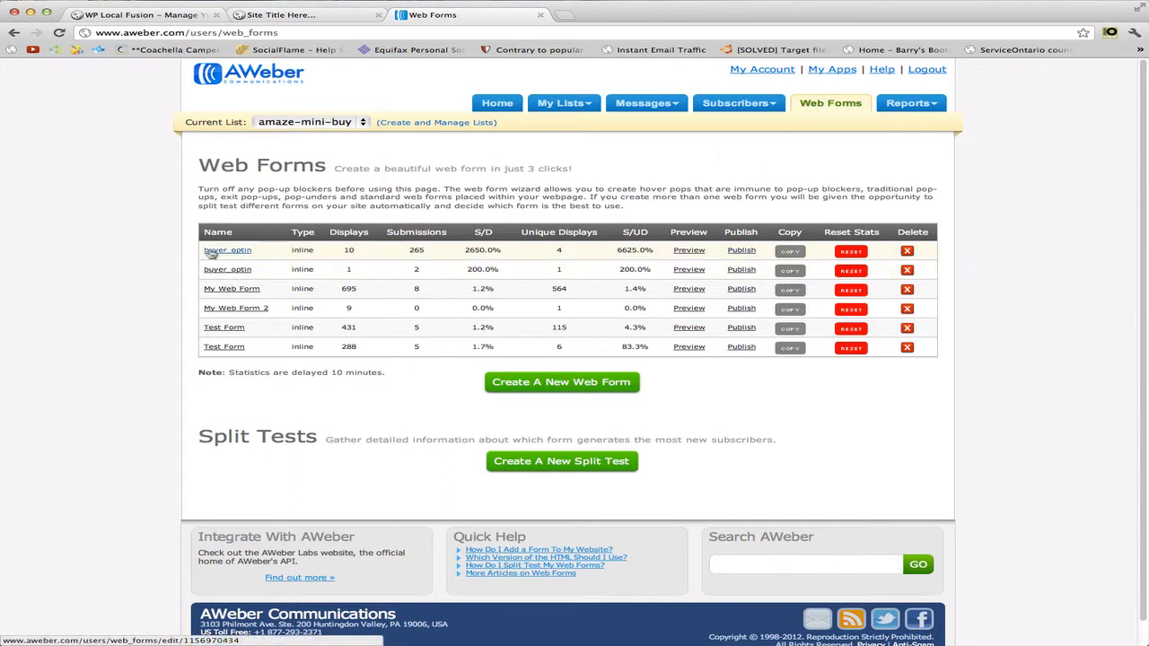
click(227, 249)
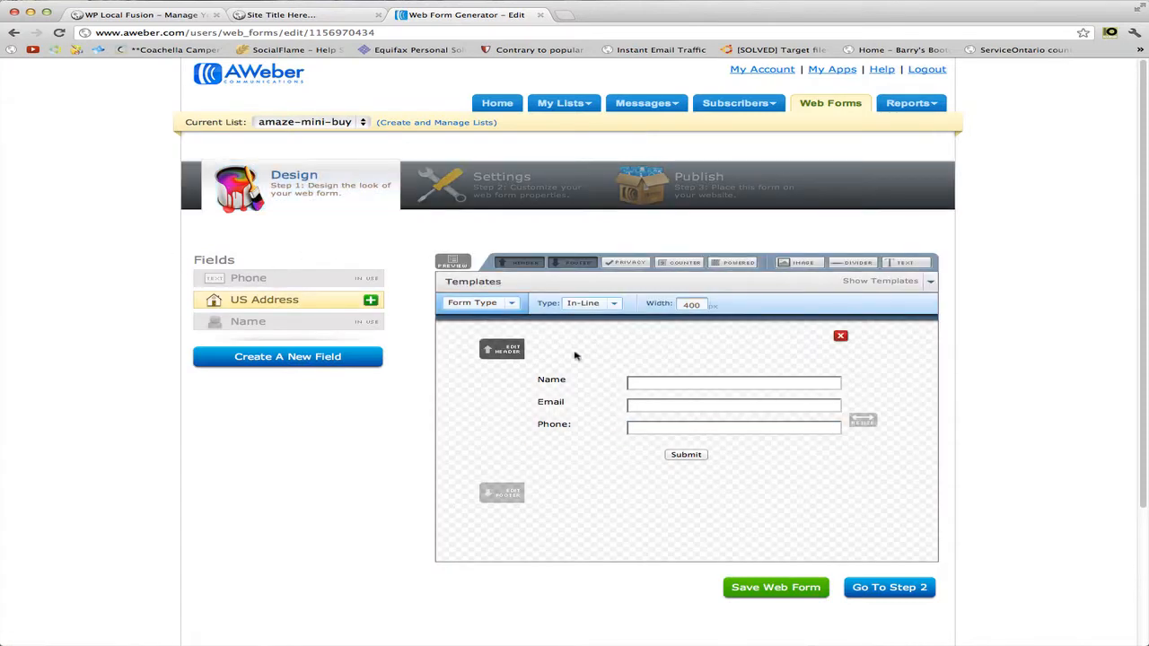
mouse_move(592, 390)
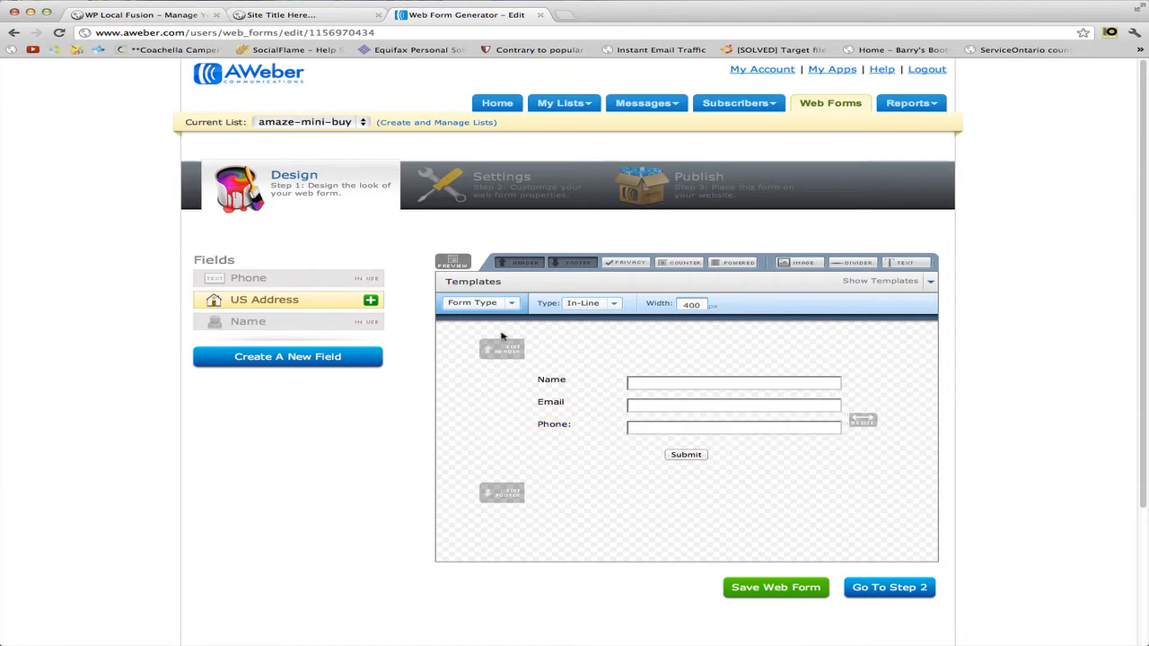
mouse_move(702, 422)
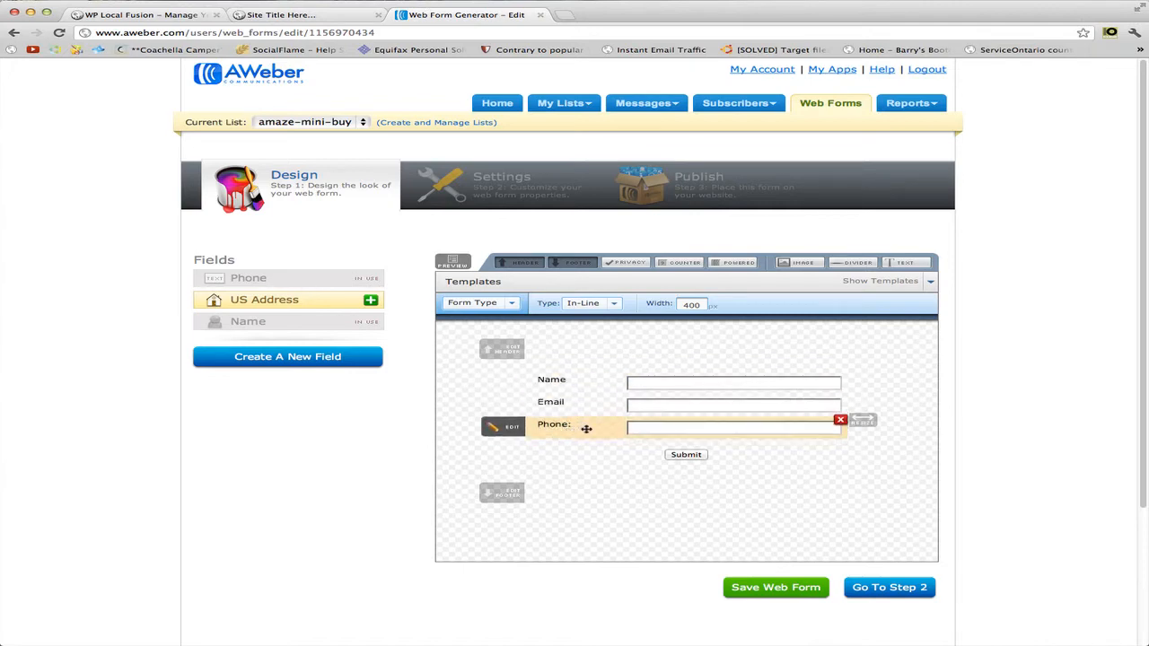
click(126, 15)
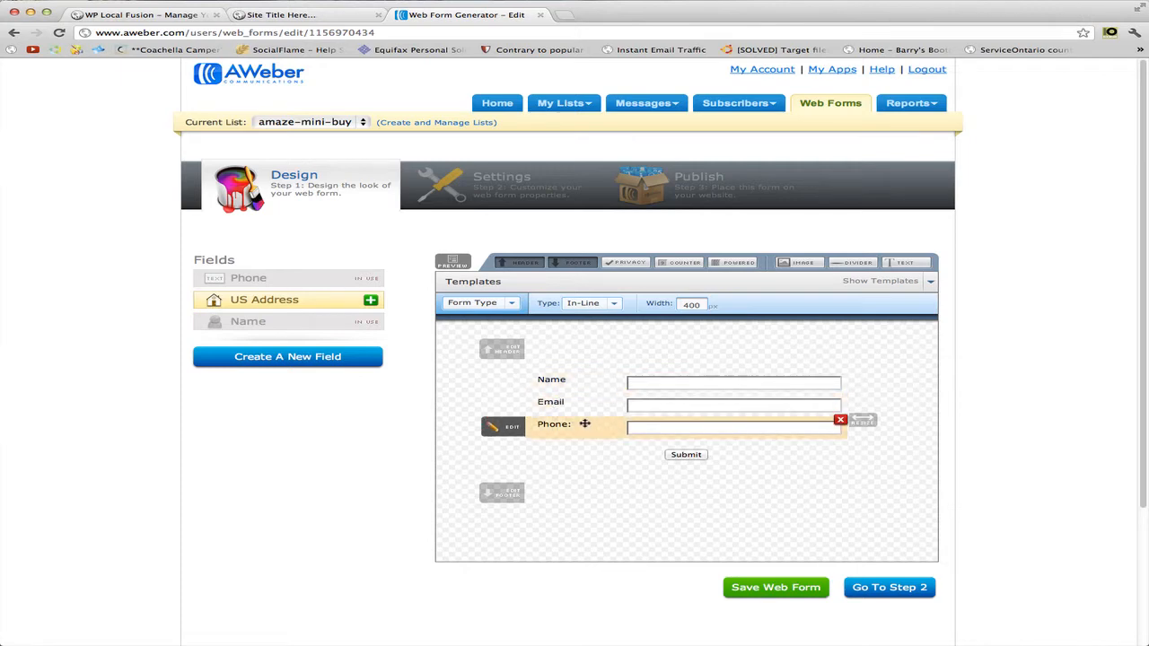
click(134, 17)
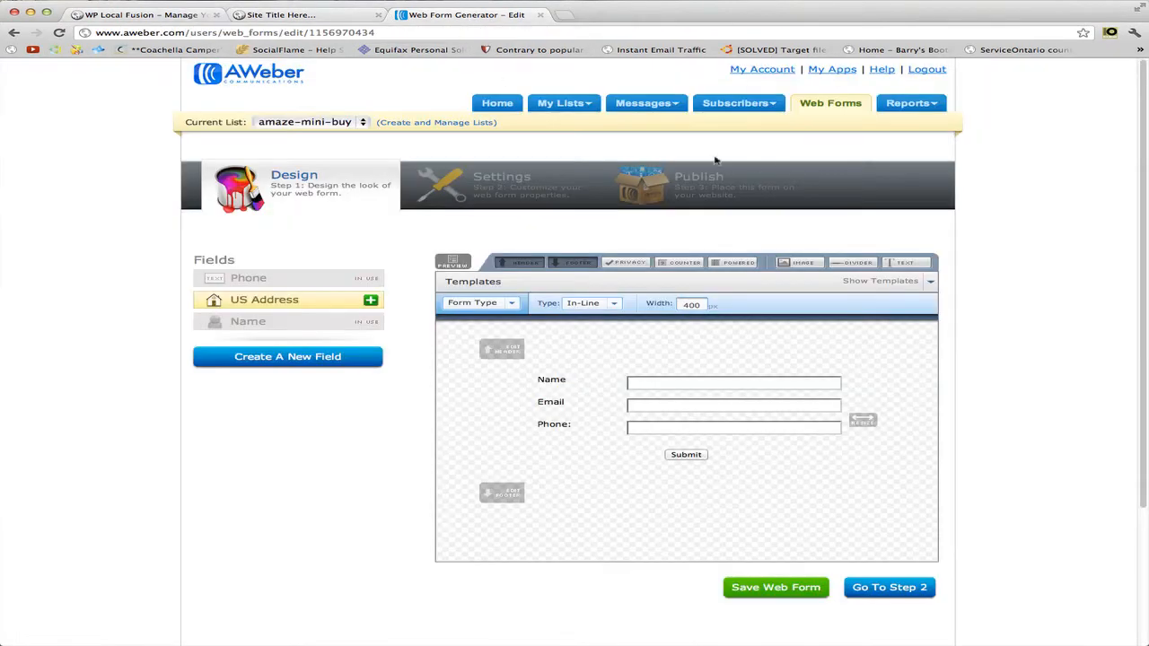
In step 2 settings, choose Custom Page as buyer_optin's thank-you page.
click(889, 588)
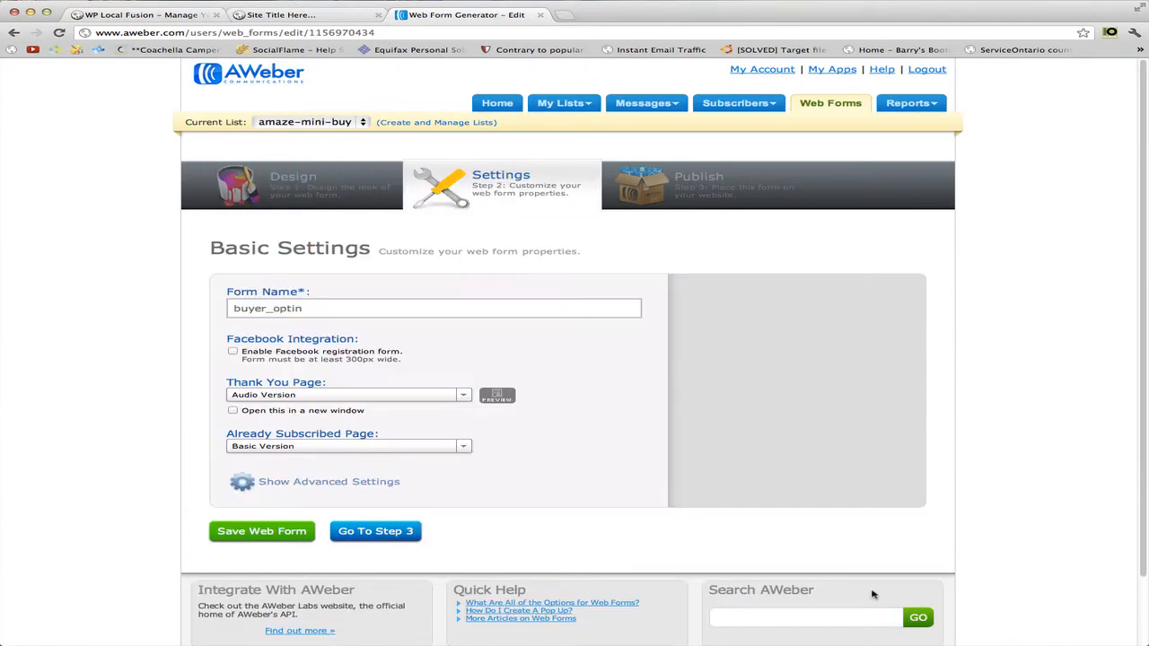
mouse_move(239, 386)
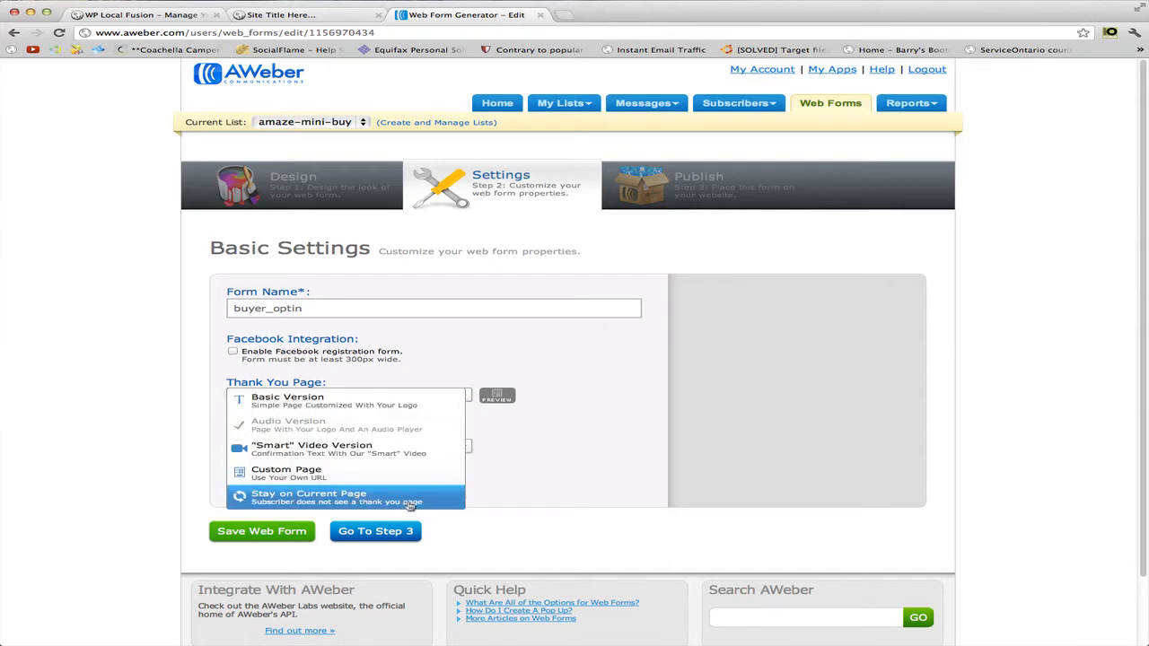
click(286, 470)
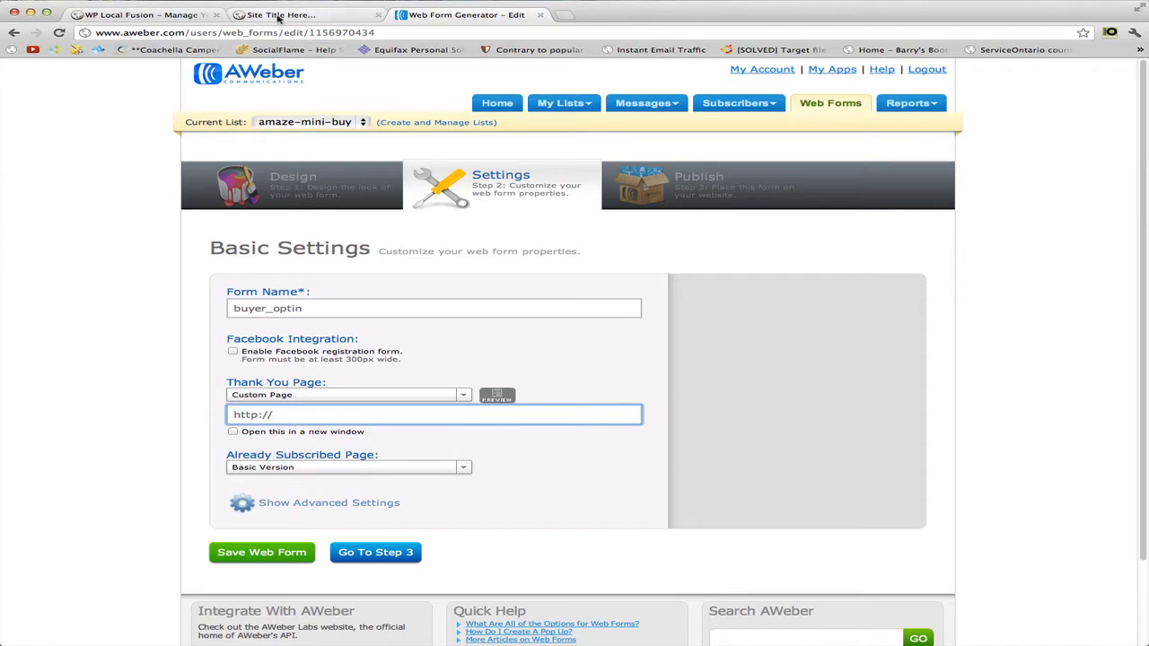
click(135, 20)
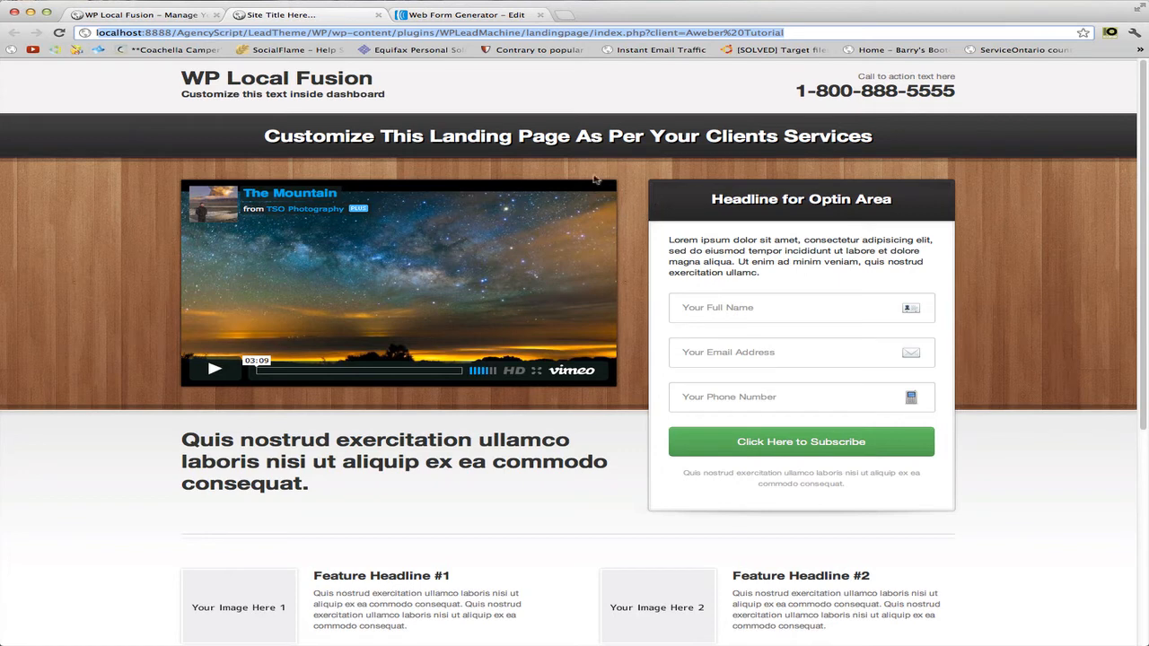
mouse_move(501, 56)
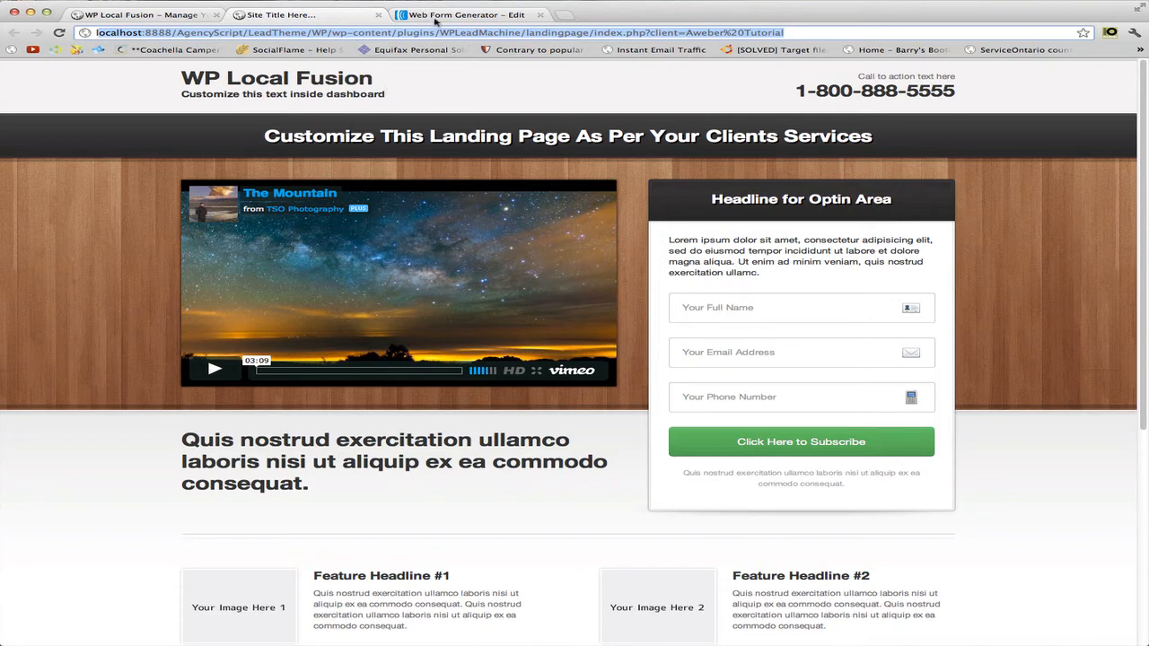
mouse_move(669, 423)
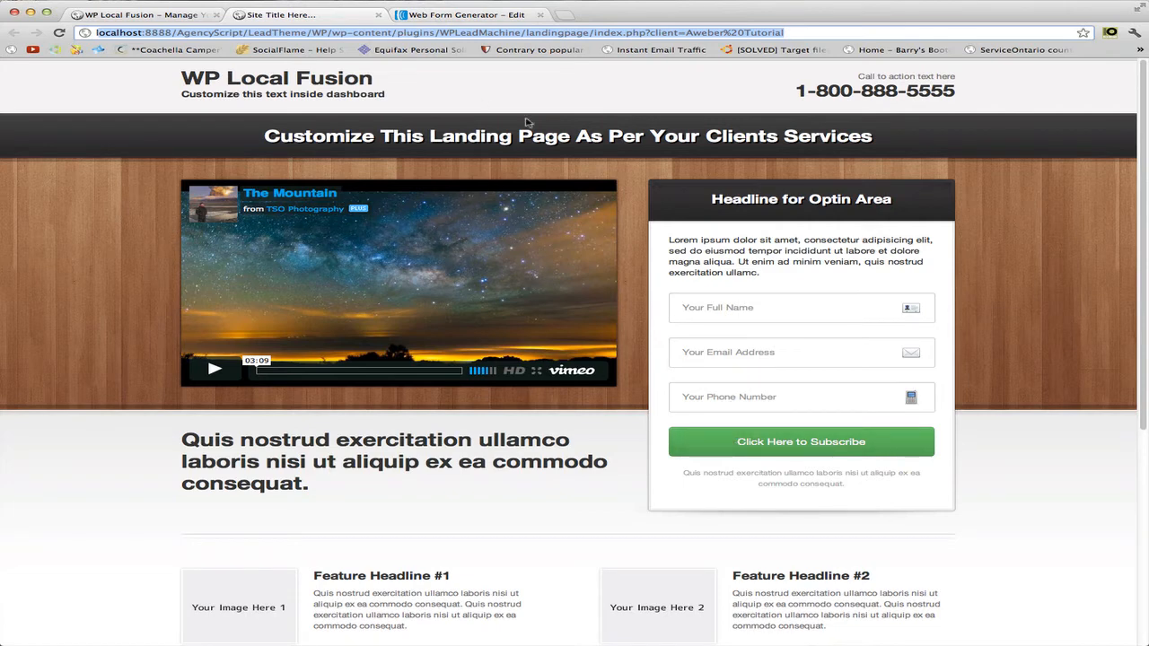
mouse_move(568, 159)
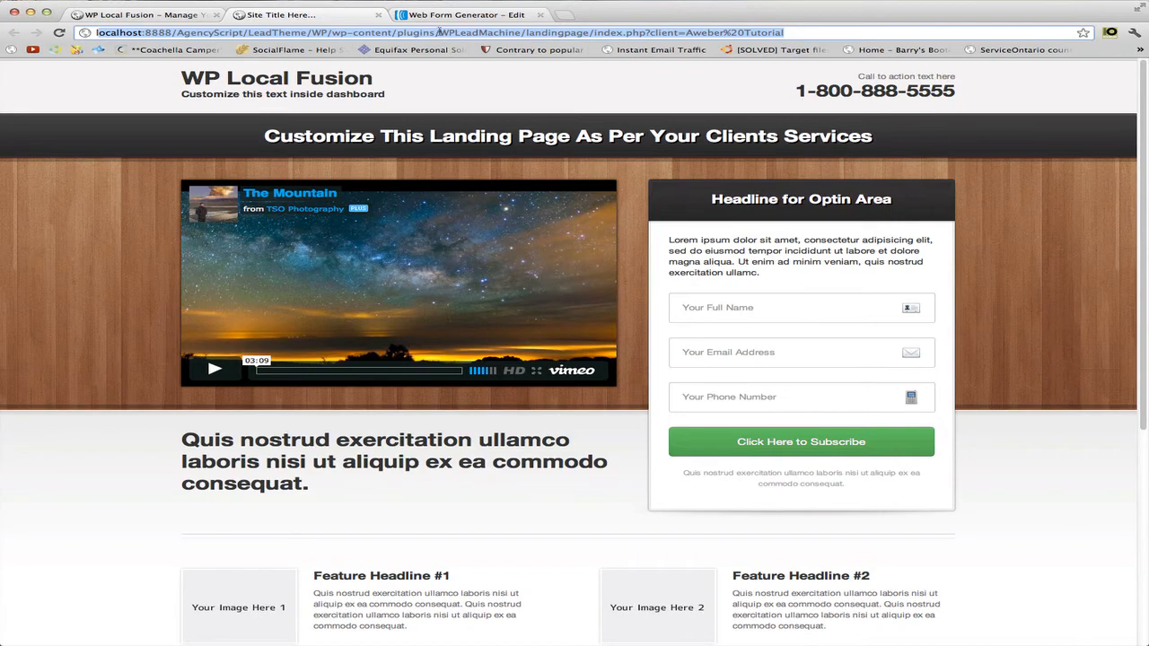
Return to the buyer_optin settings in the Web Form Generator tab.
click(461, 14)
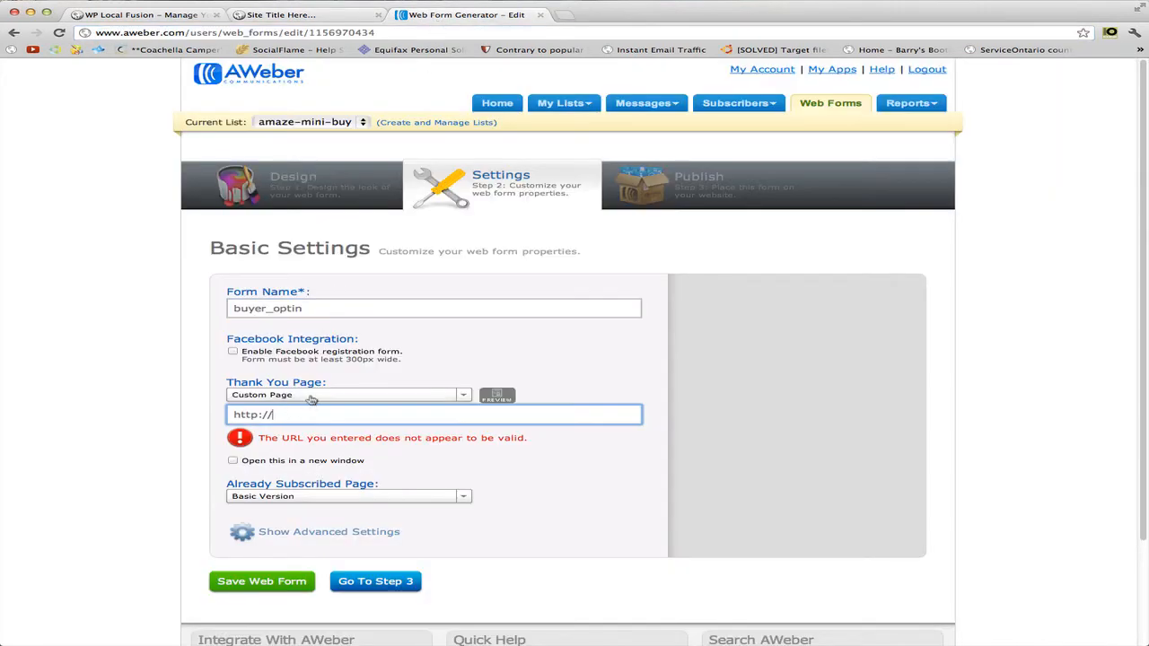
Revert the thank-you page to Basic Version after checking the dashboard and landing page tabs.
click(348, 395)
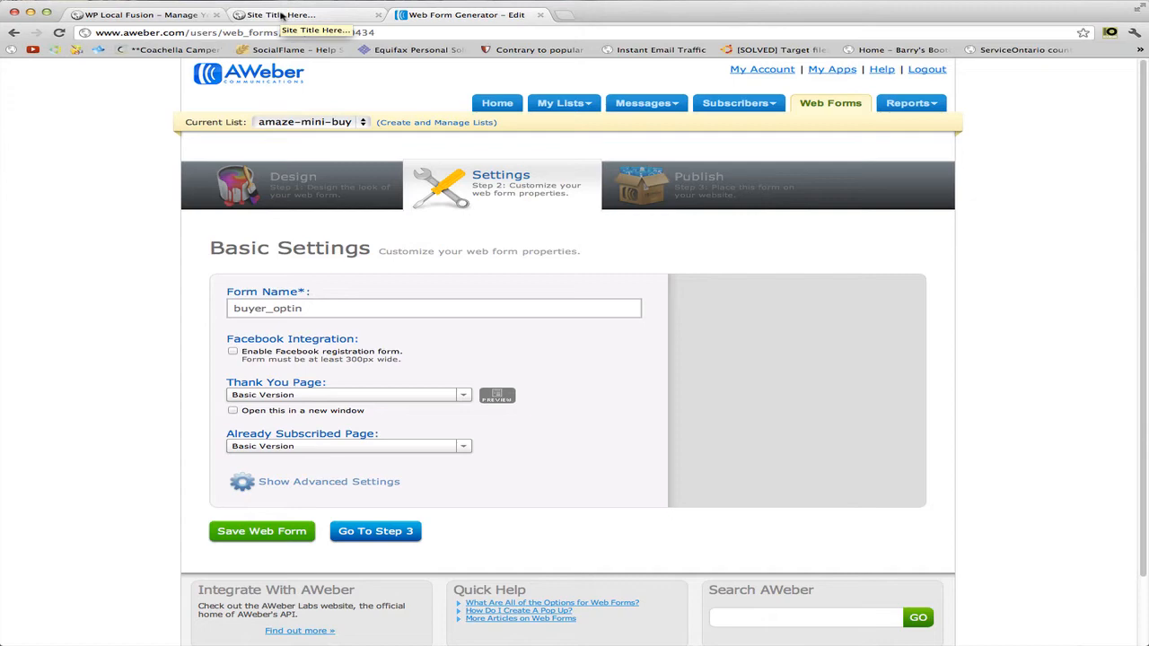
click(135, 15)
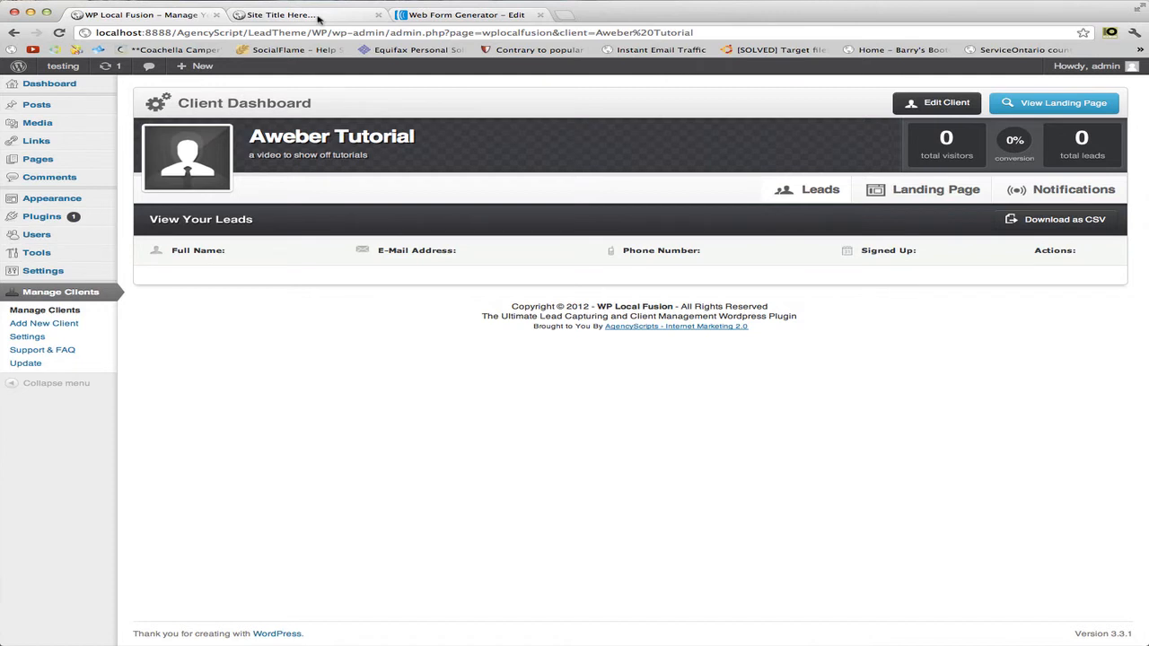
click(1057, 102)
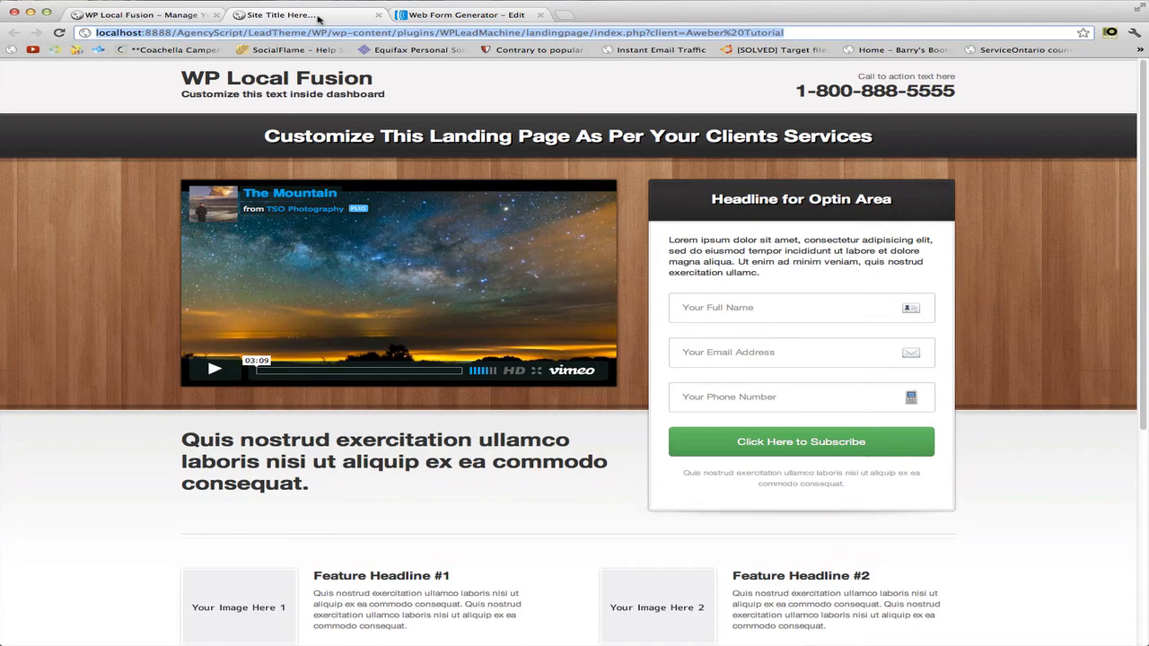
click(498, 17)
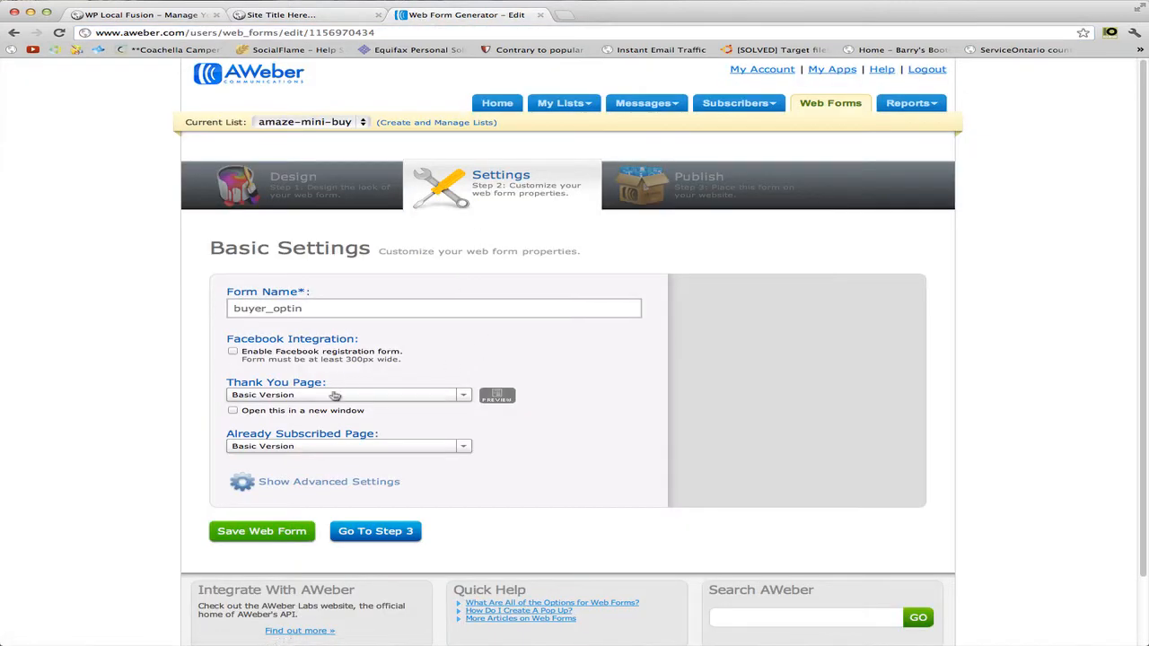
mouse_move(365, 395)
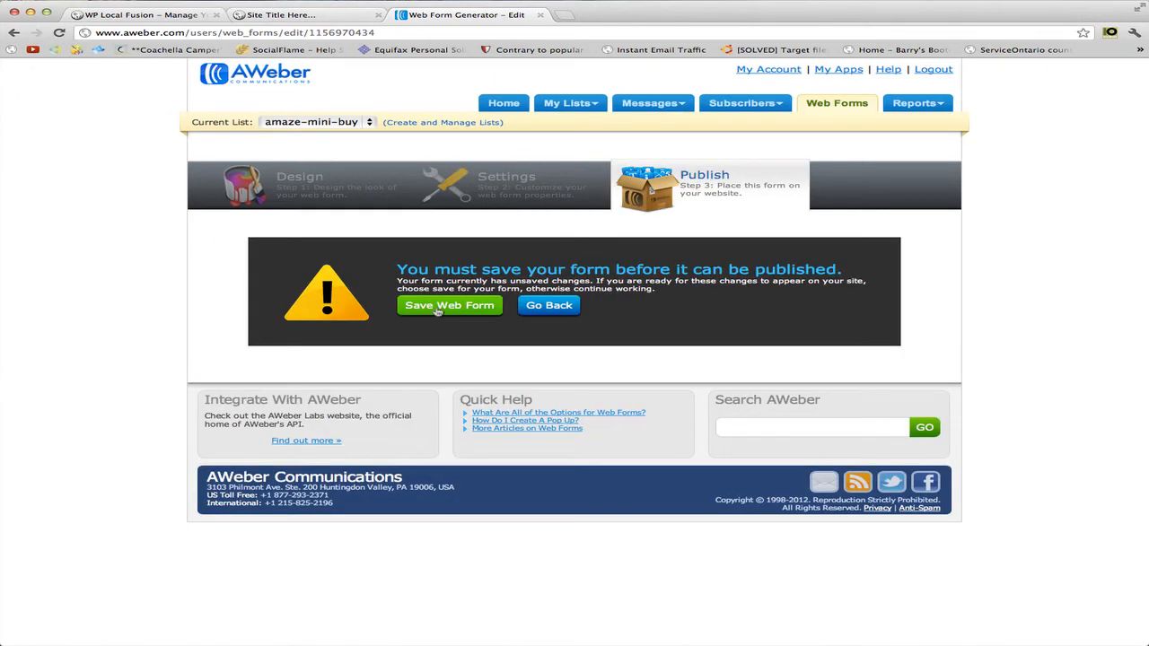
click(449, 305)
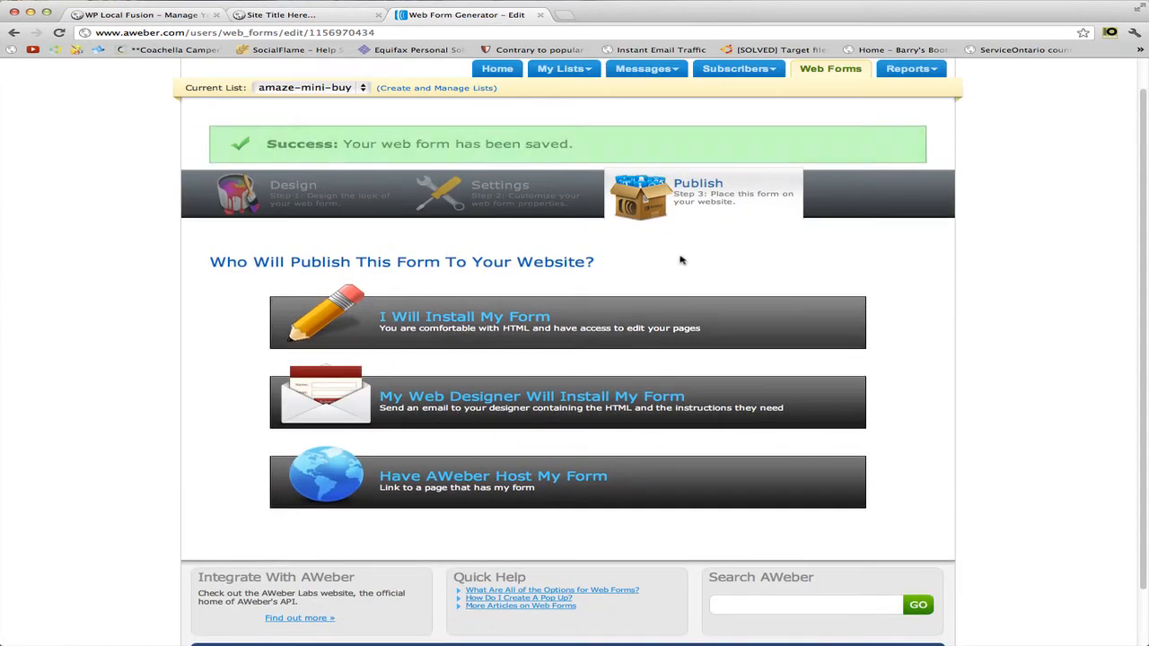
click(465, 316)
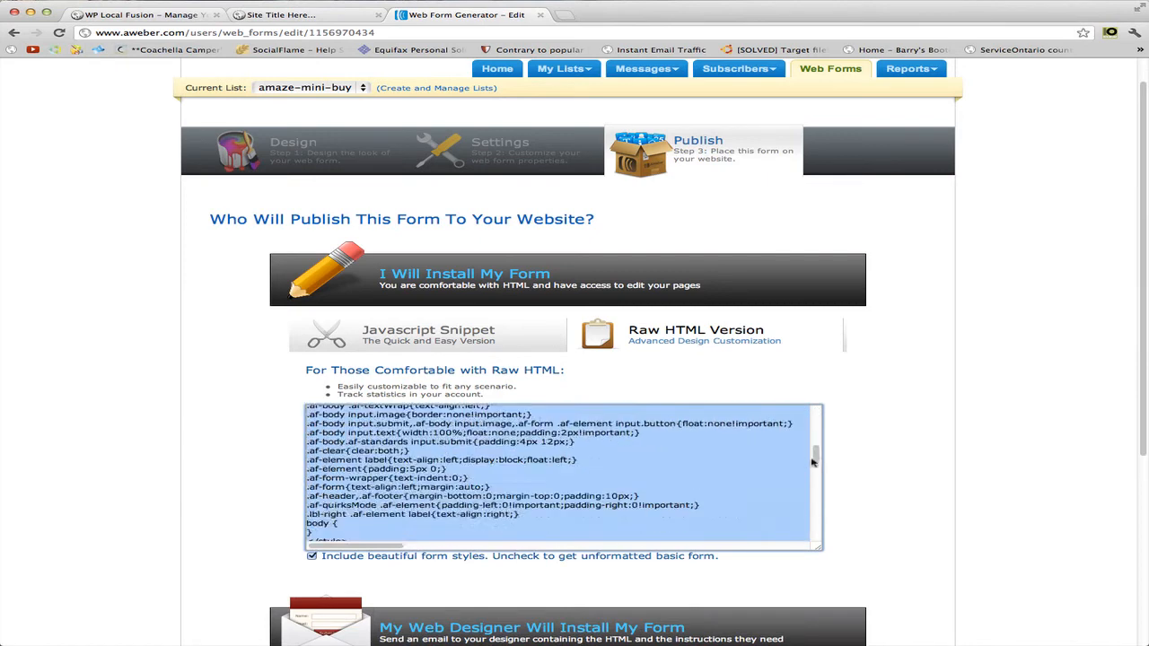
scroll(down, 3)
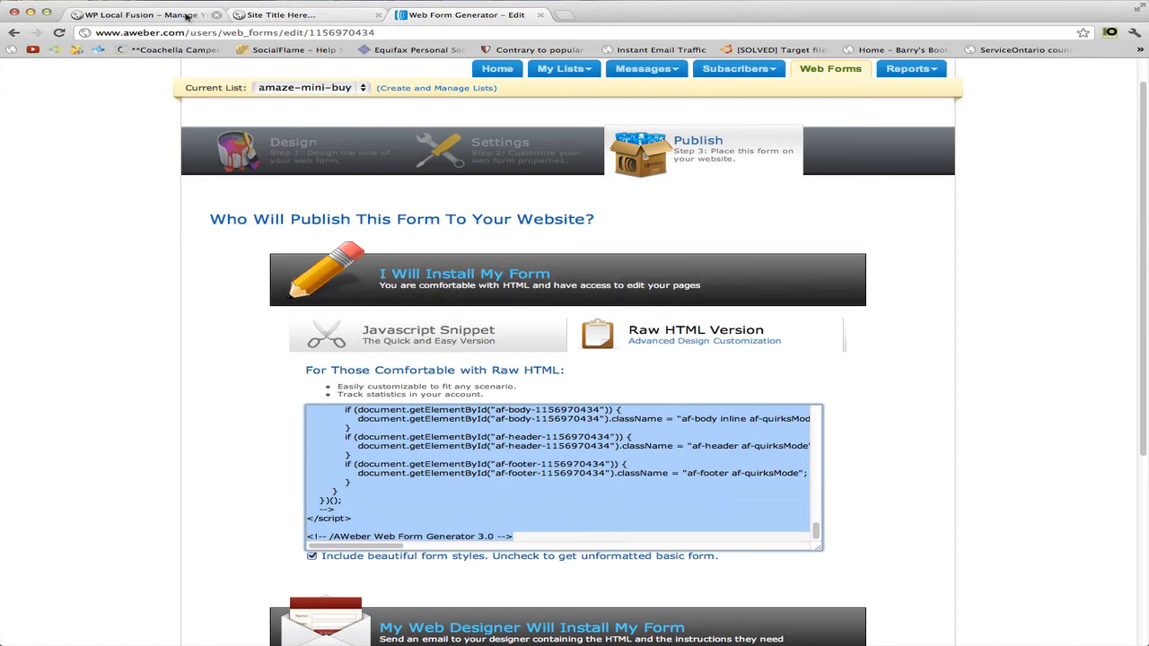
Paste the AWeber code into the Landing Page HTML Form Code box and review the filled fields.
click(135, 22)
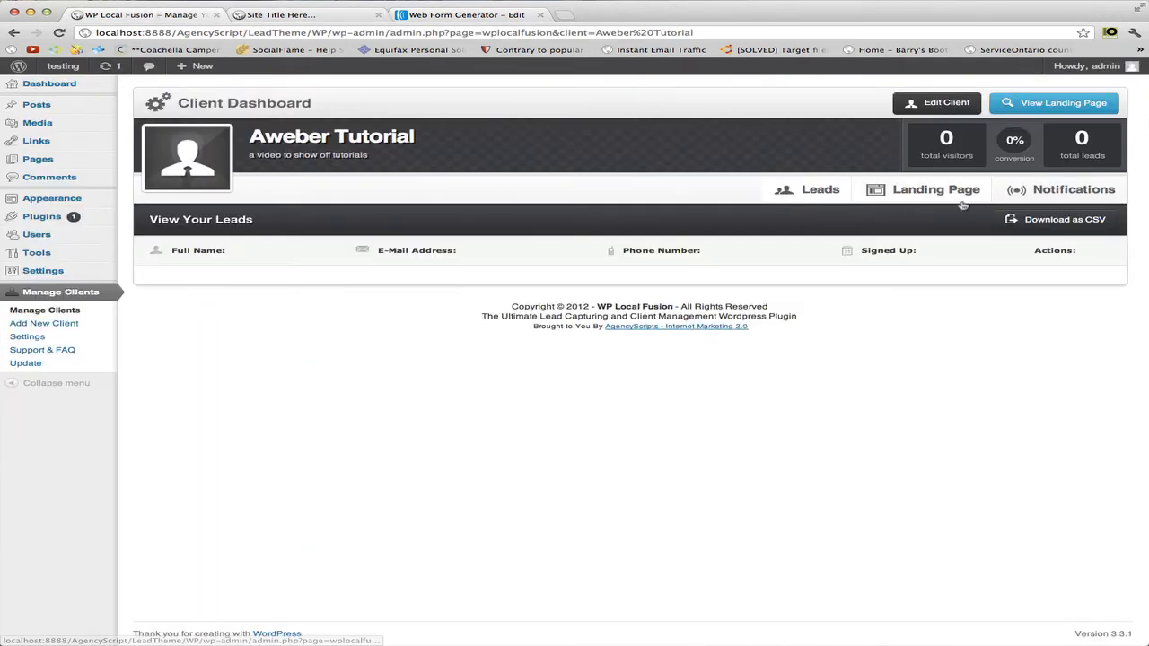
click(933, 189)
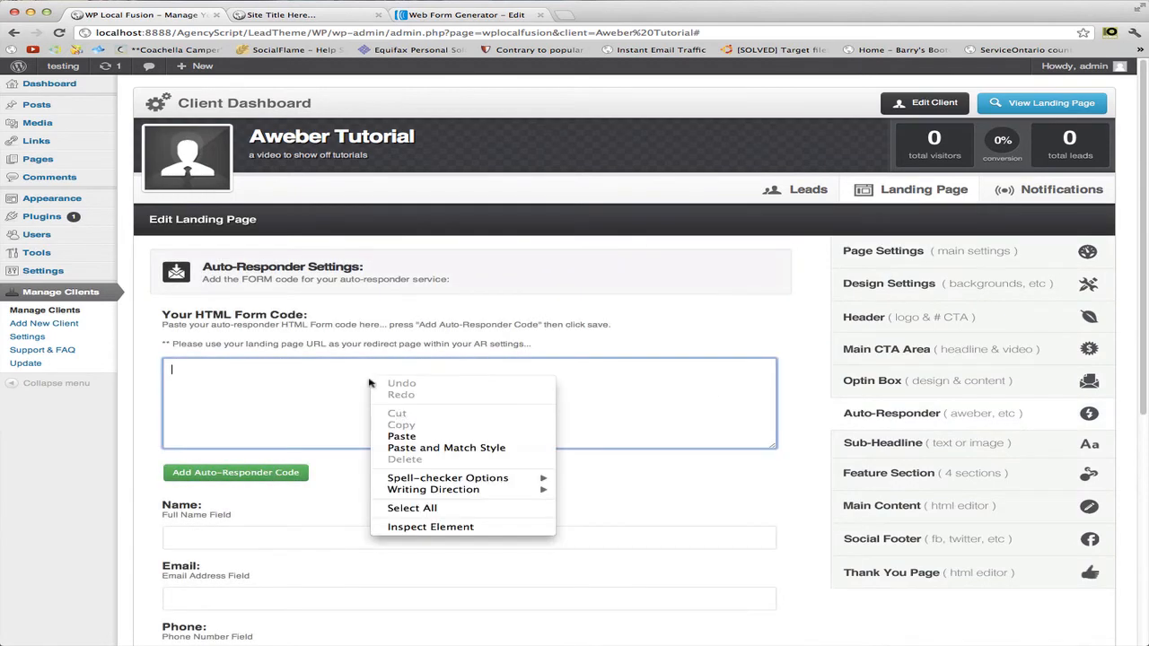
click(401, 436)
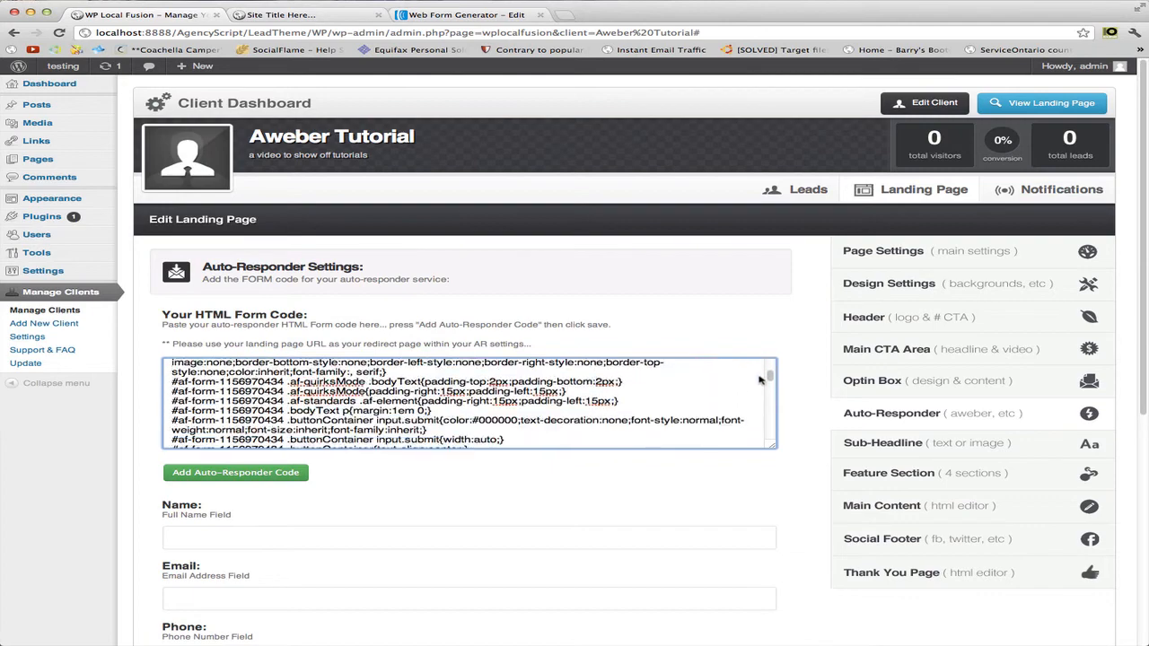
scroll(down, 3)
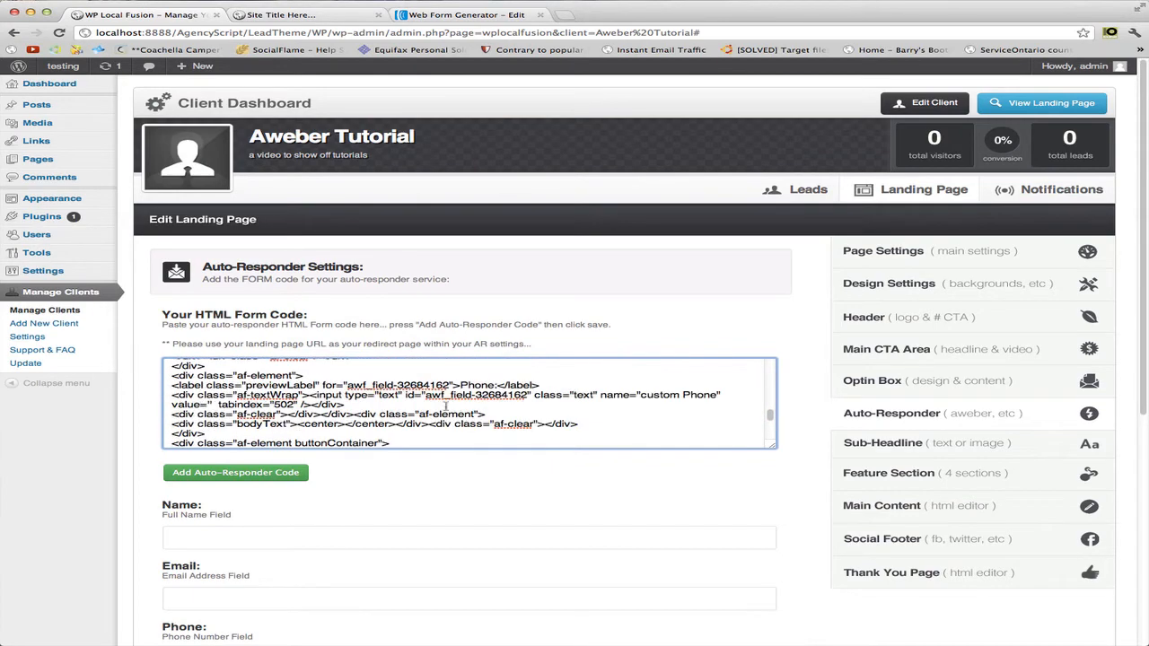
scroll(down, 3)
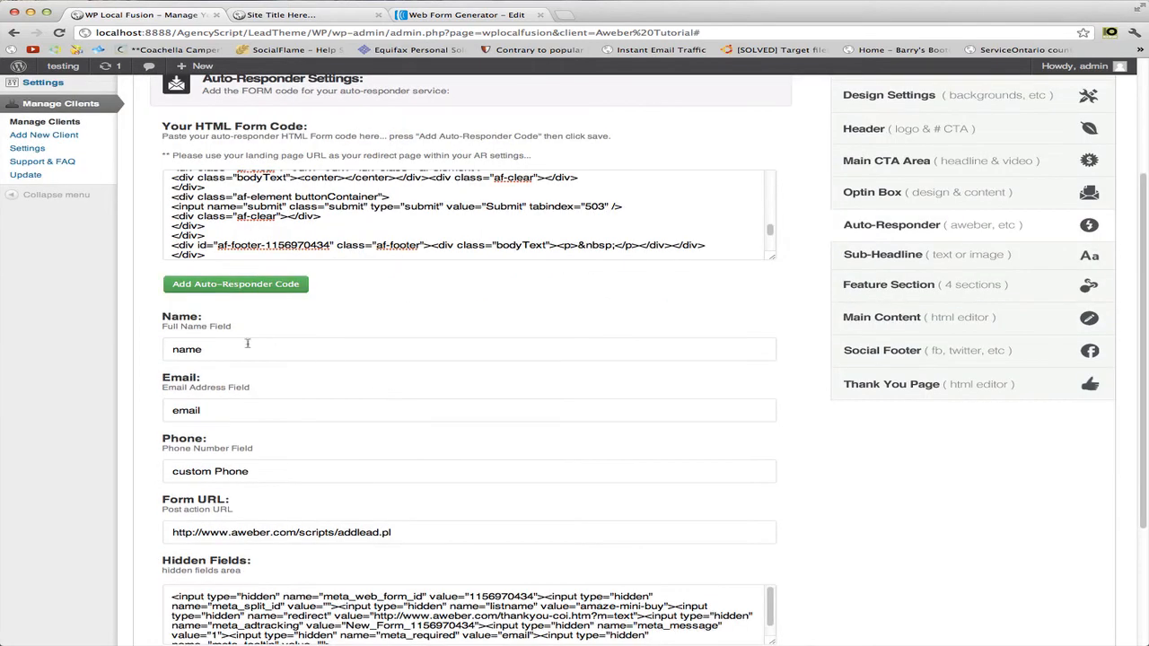
scroll(down, 3)
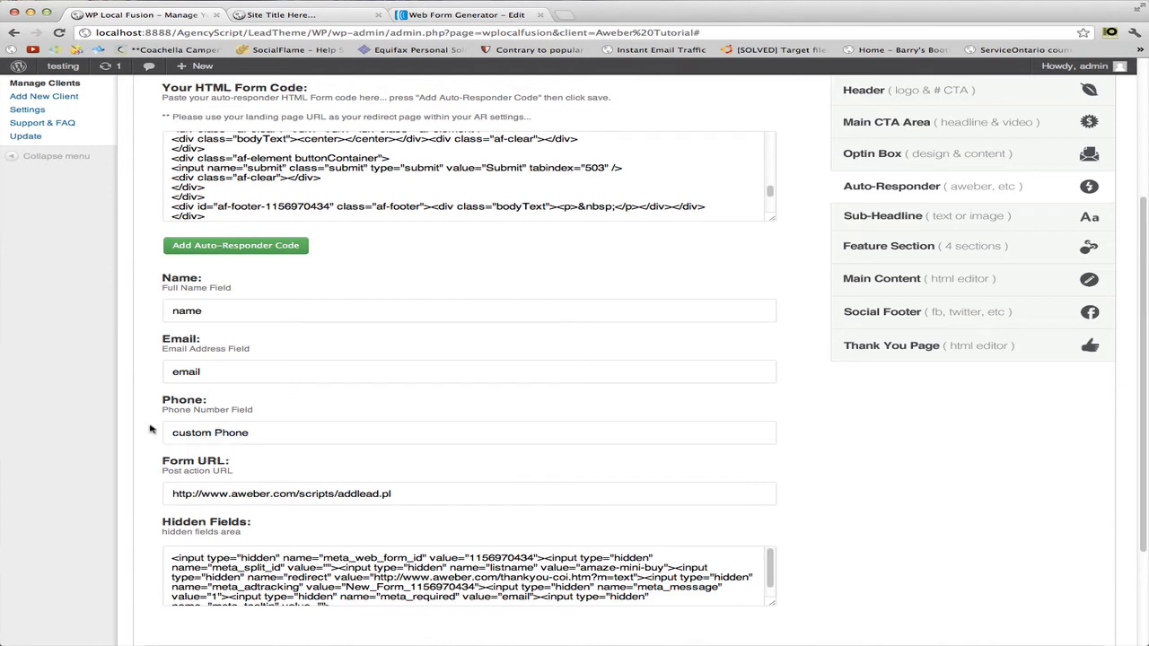
click(252, 433)
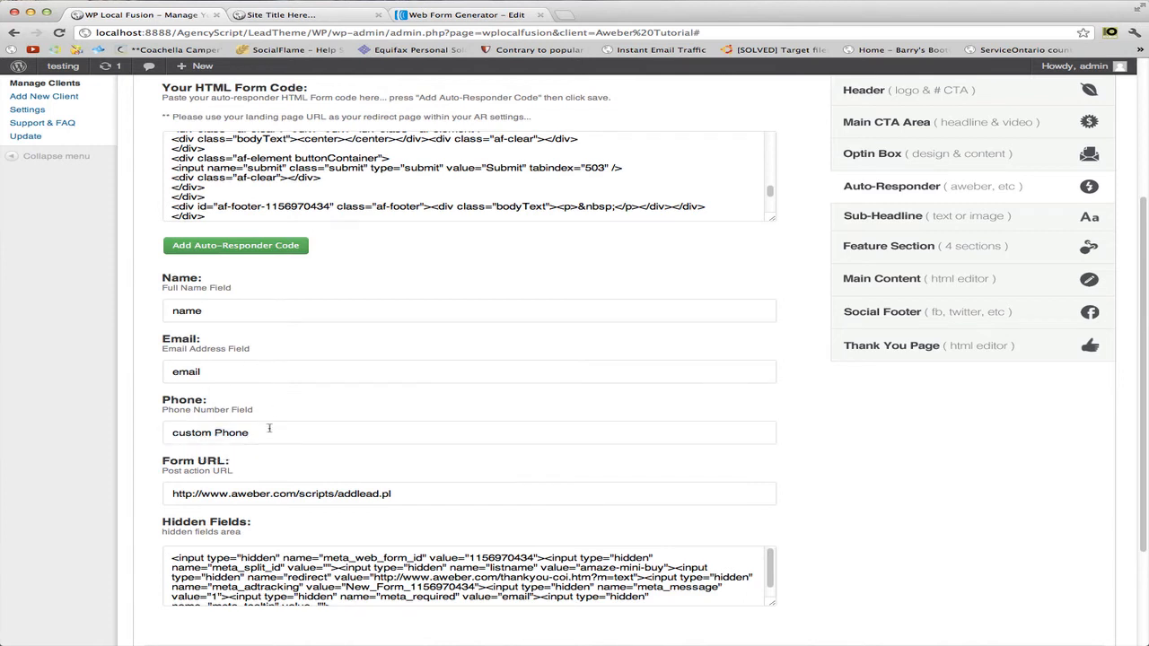
double_click(194, 432)
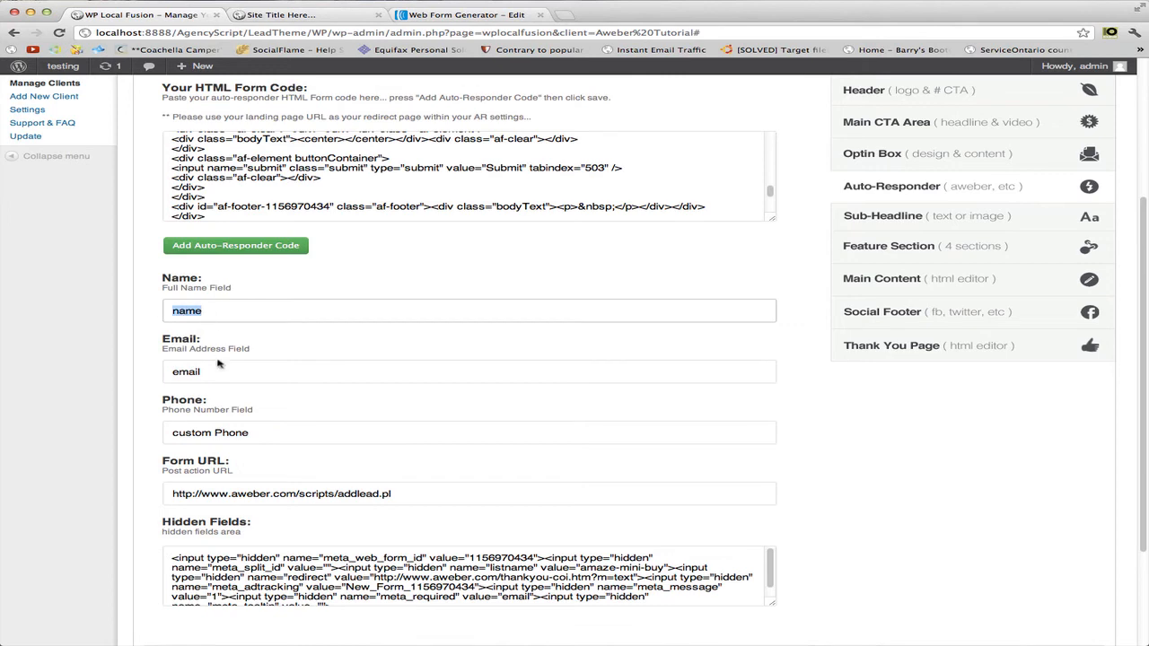
scroll(down, 3)
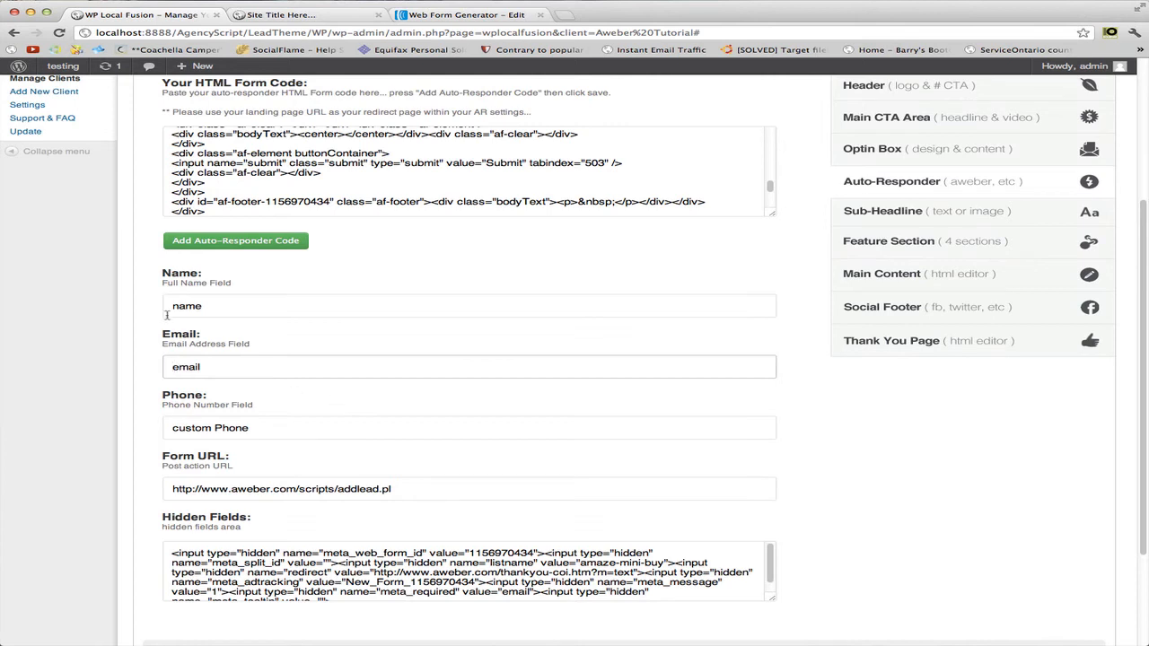
double_click(187, 306)
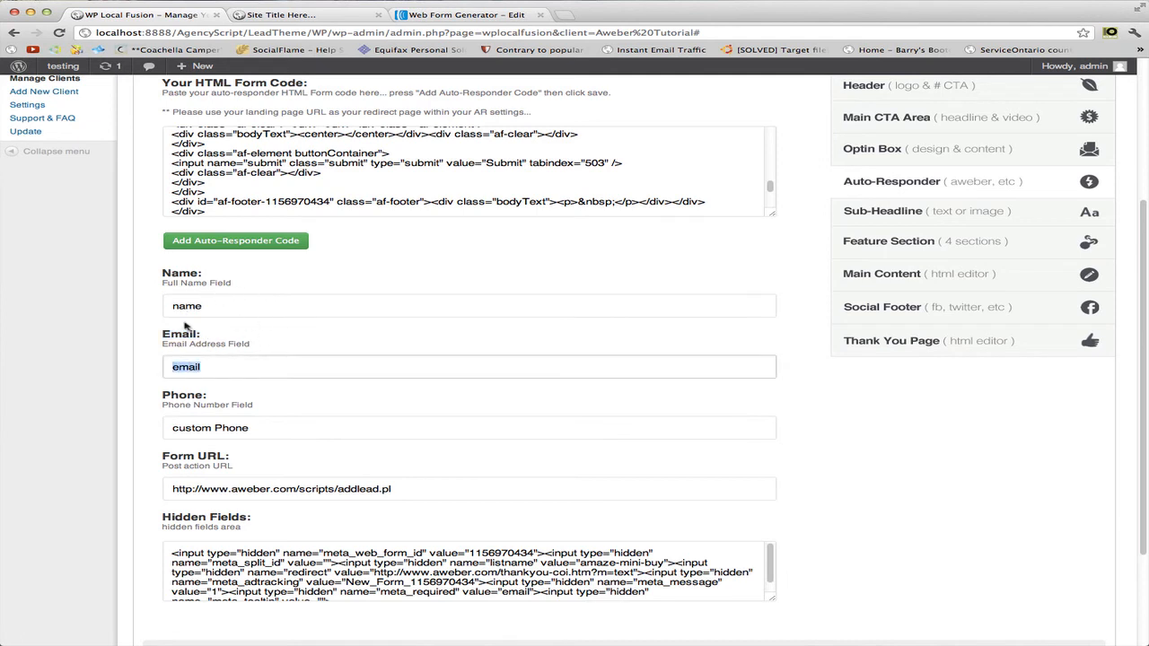
mouse_move(229, 406)
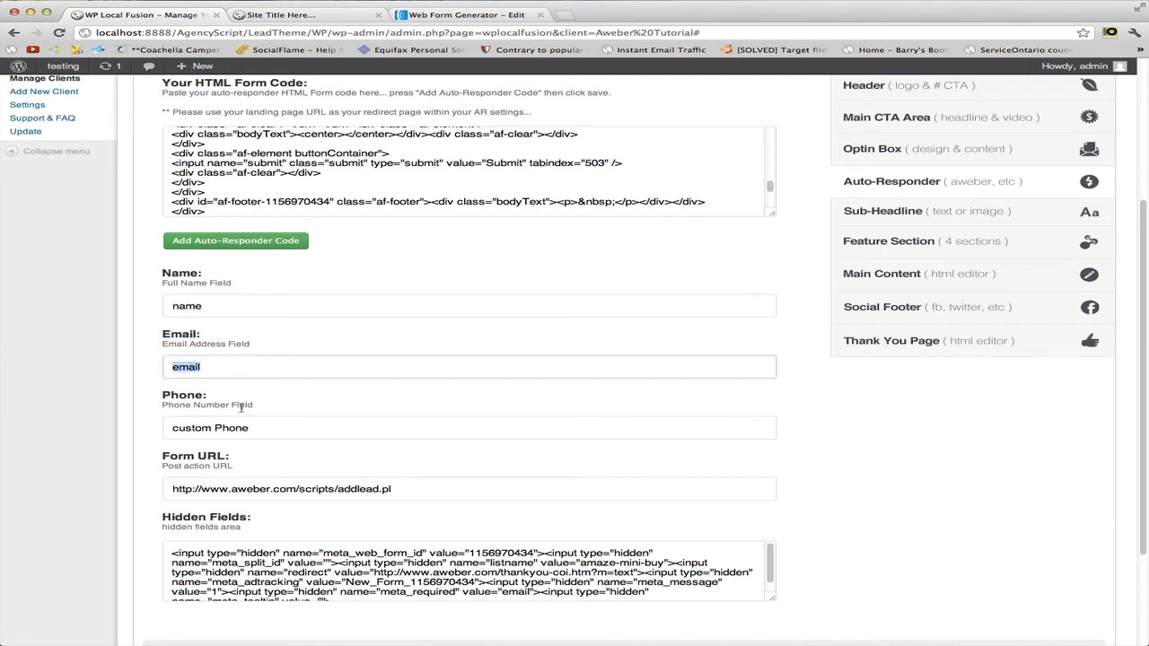
scroll(down, 3)
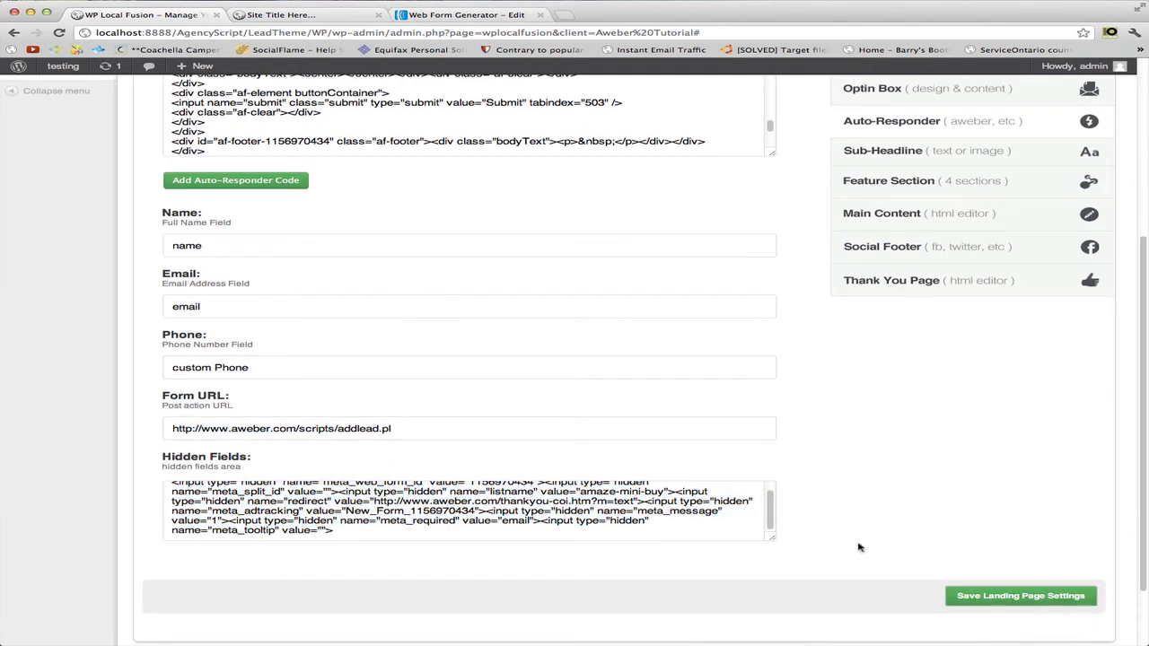
Save the landing page settings and open the client's landing page.
click(1022, 597)
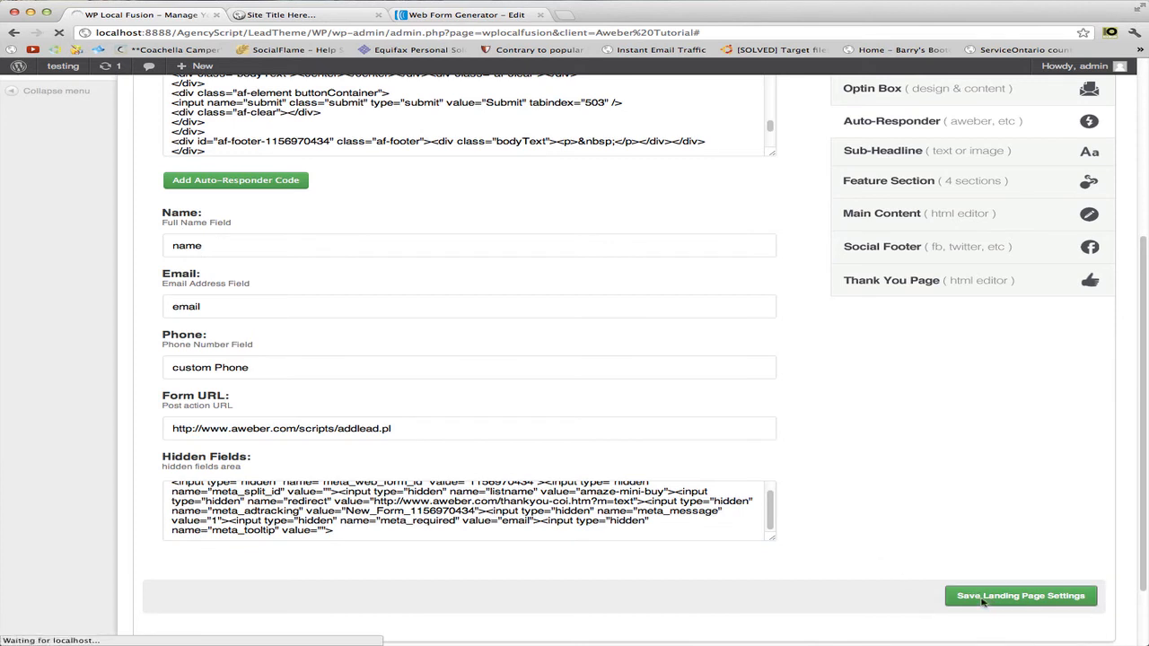
click(1017, 597)
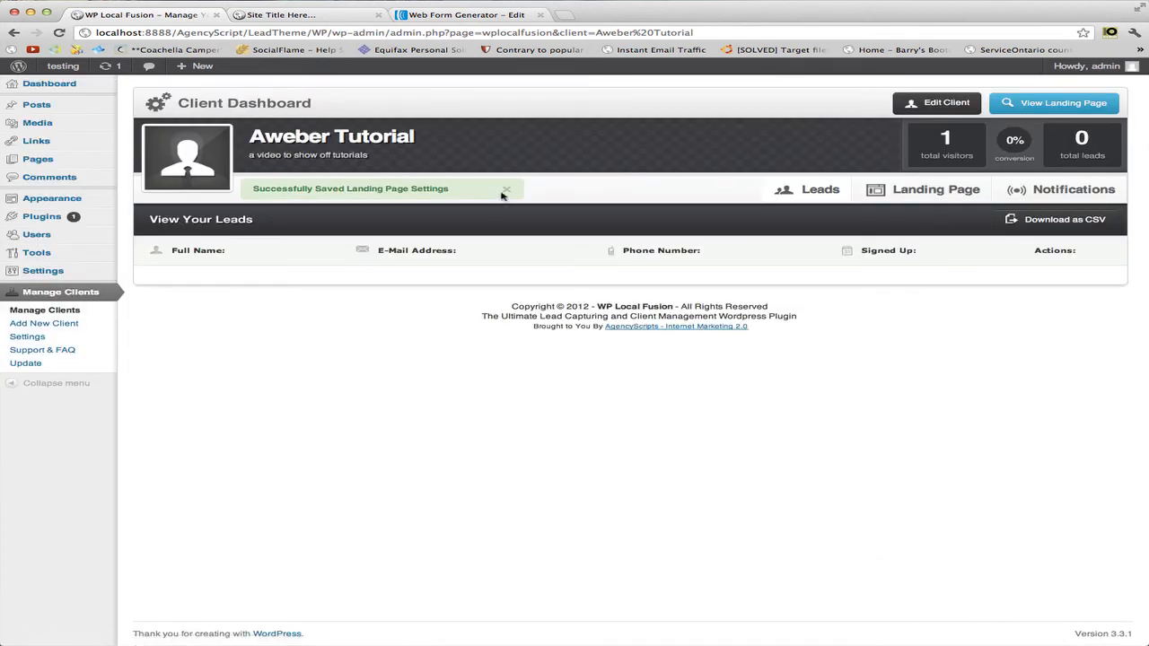
click(1054, 104)
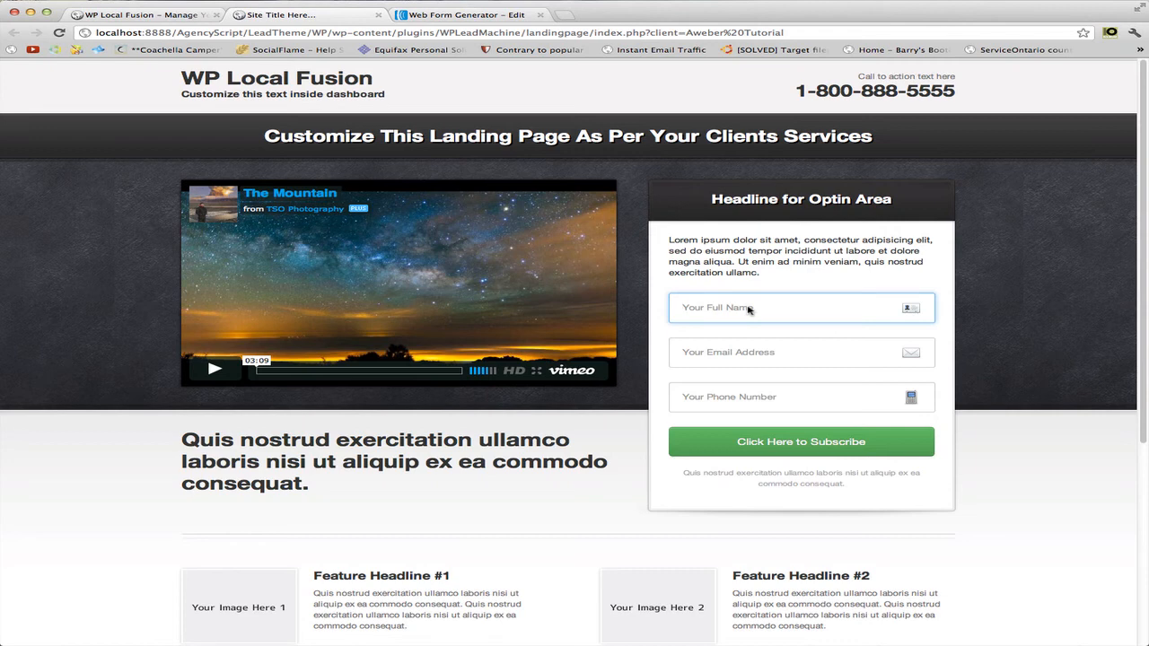
Fill the opt-in form with test details, including name 'Djs' and phone '456'.
text(Djsfd)
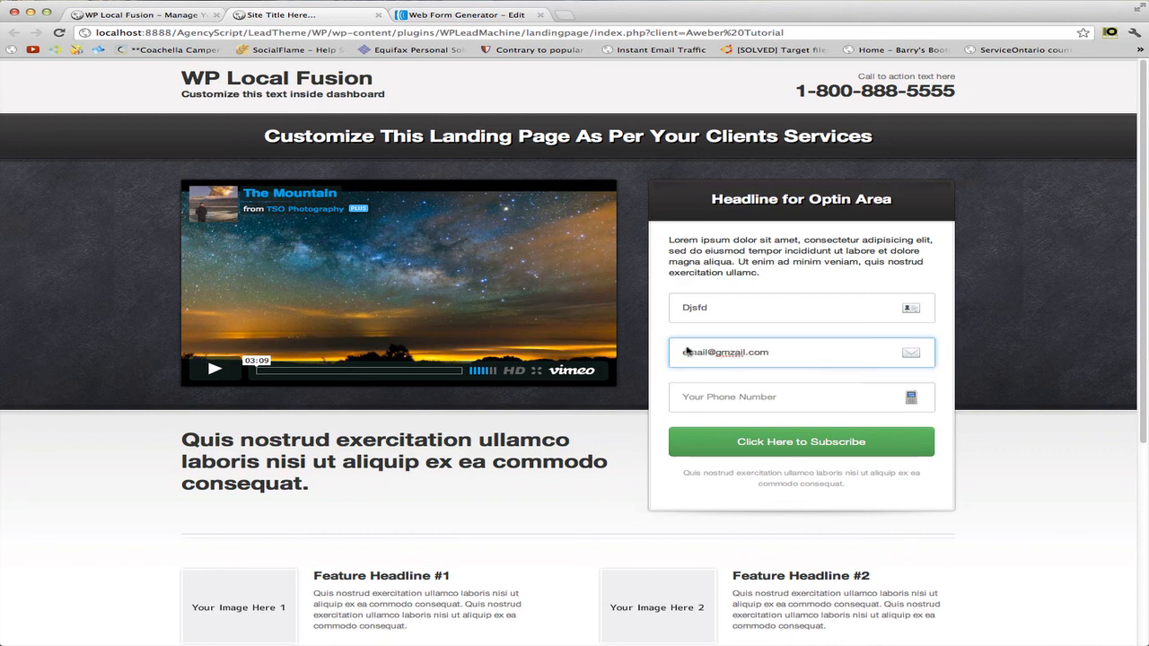
text(456)
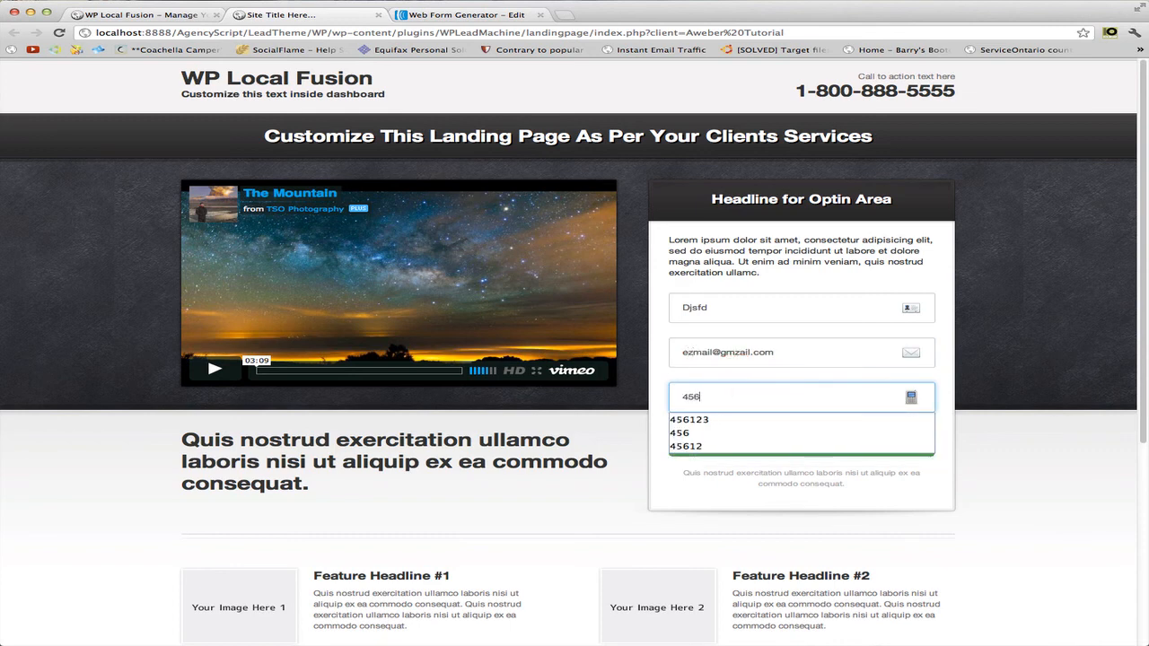
click(801, 442)
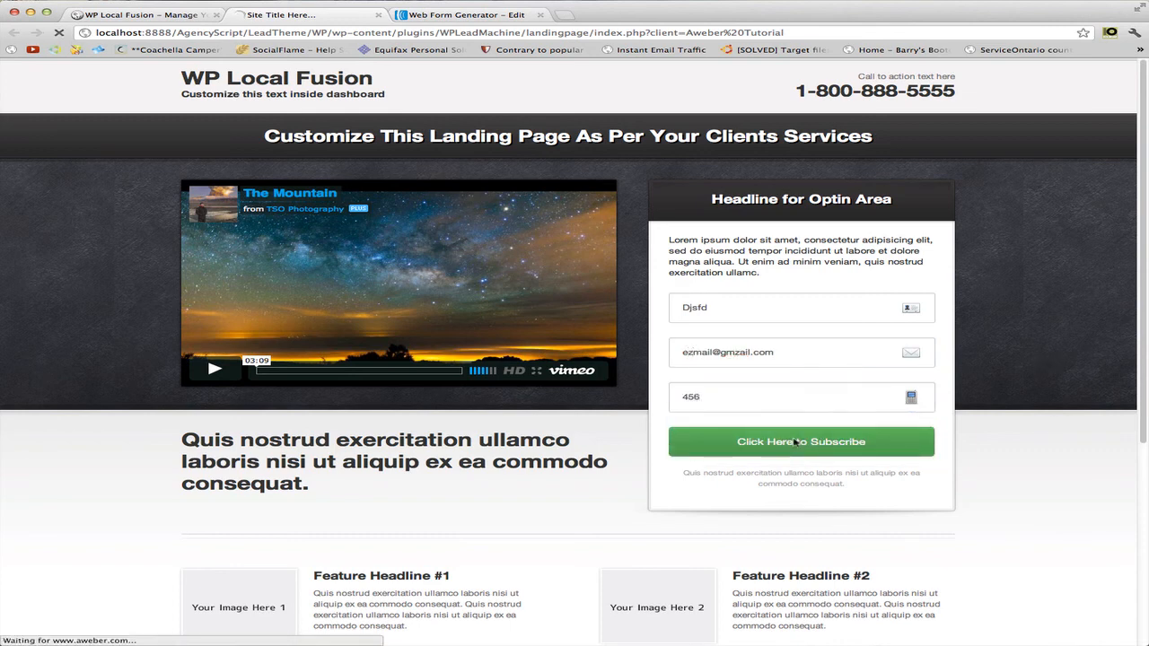
Submit the test signup, reaching AWeber's Activate Your Subscription page.
click(802, 442)
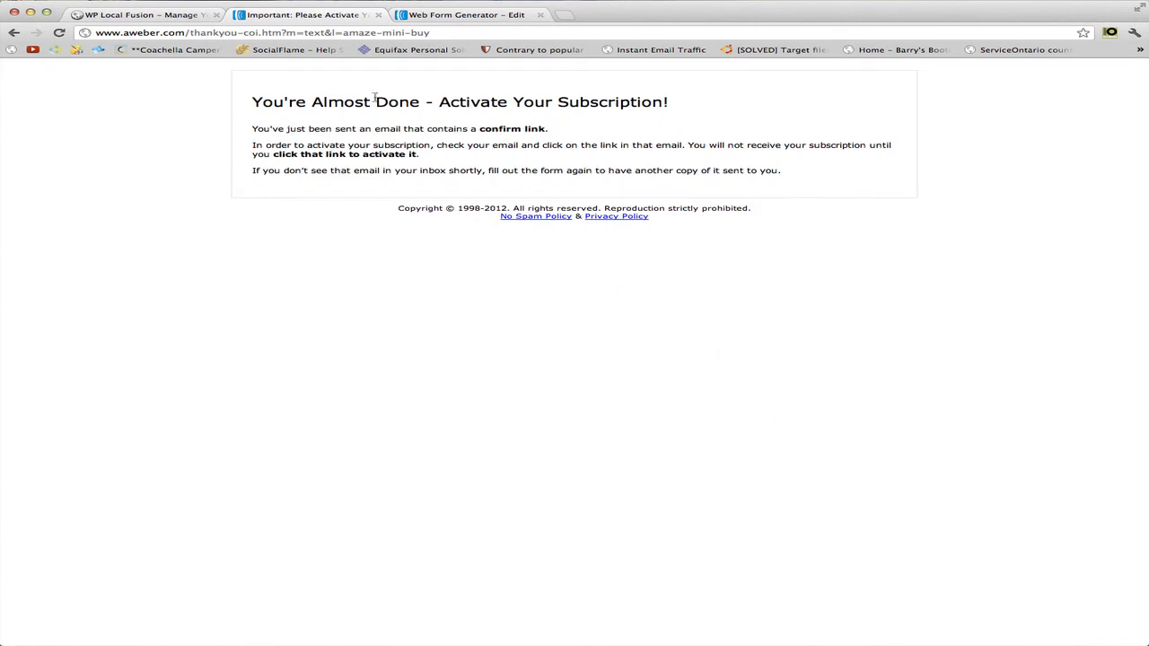
mouse_move(734, 111)
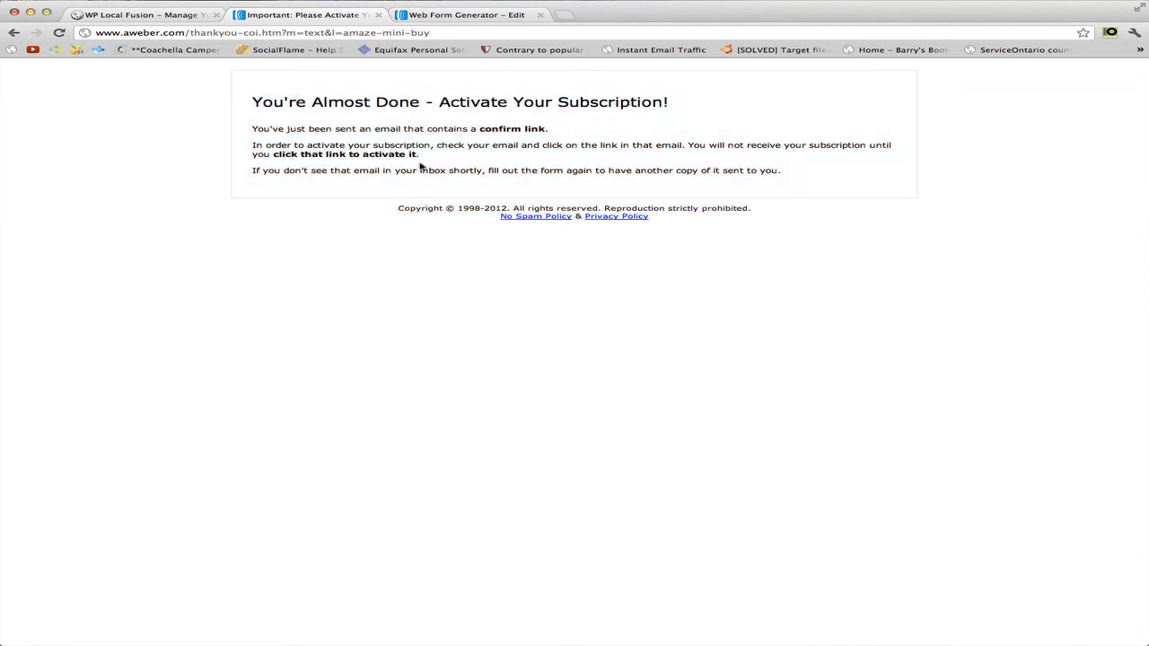
mouse_move(191, 312)
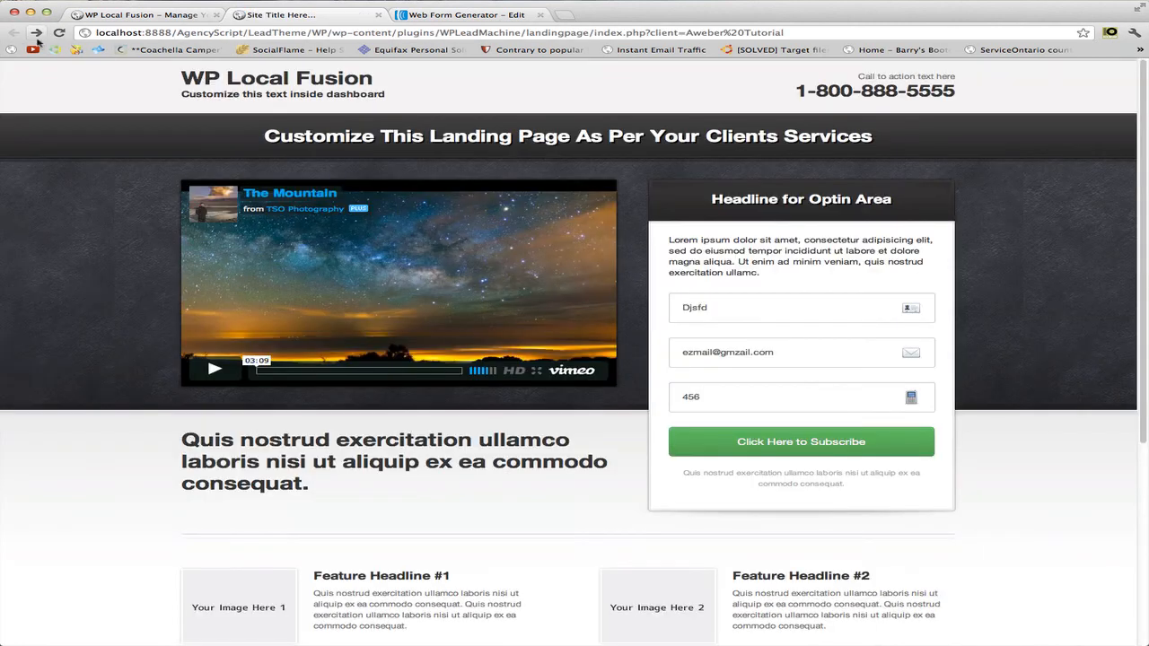
Go forward to the landing page's 'Thank You For Signing Up!' page.
click(803, 442)
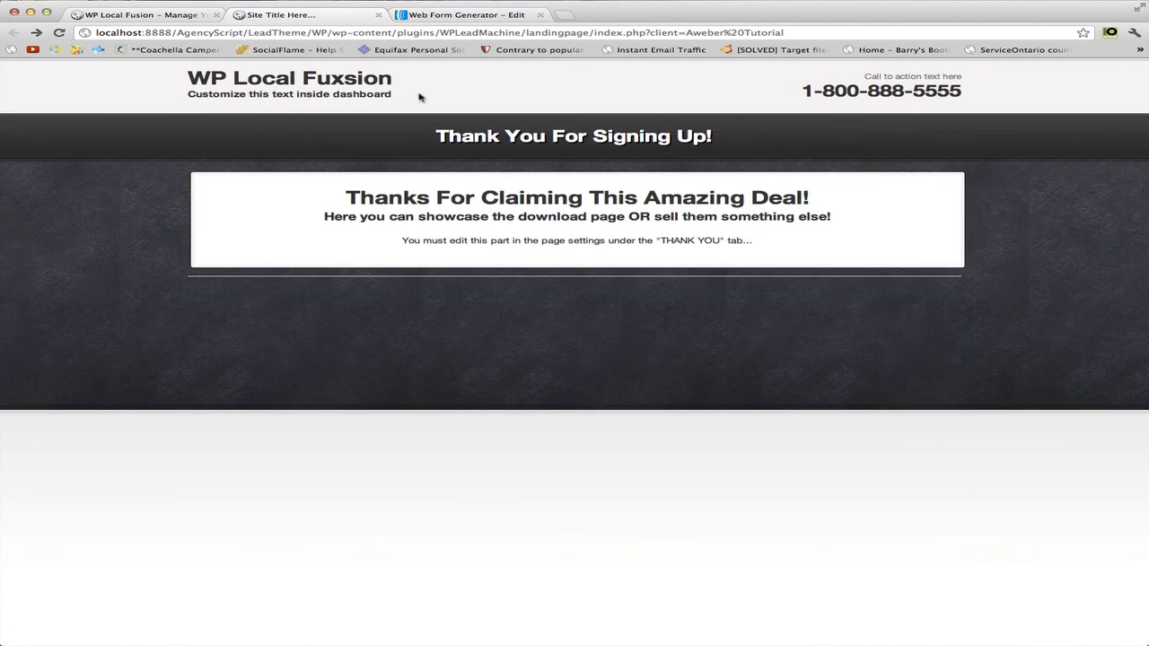
mouse_move(756, 254)
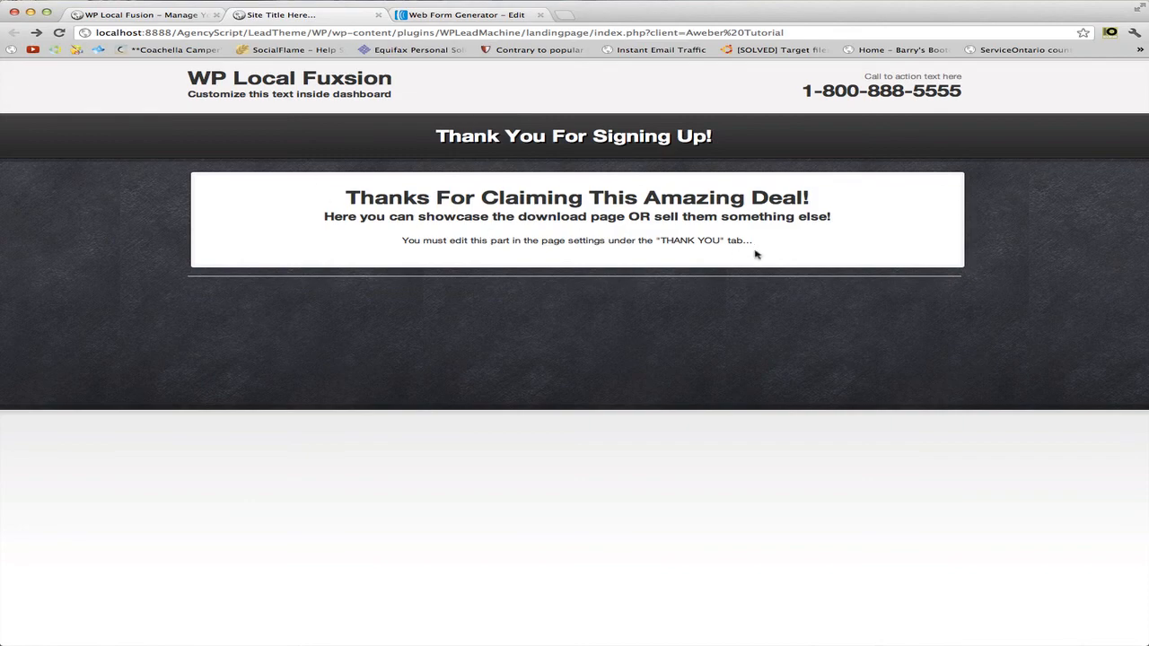